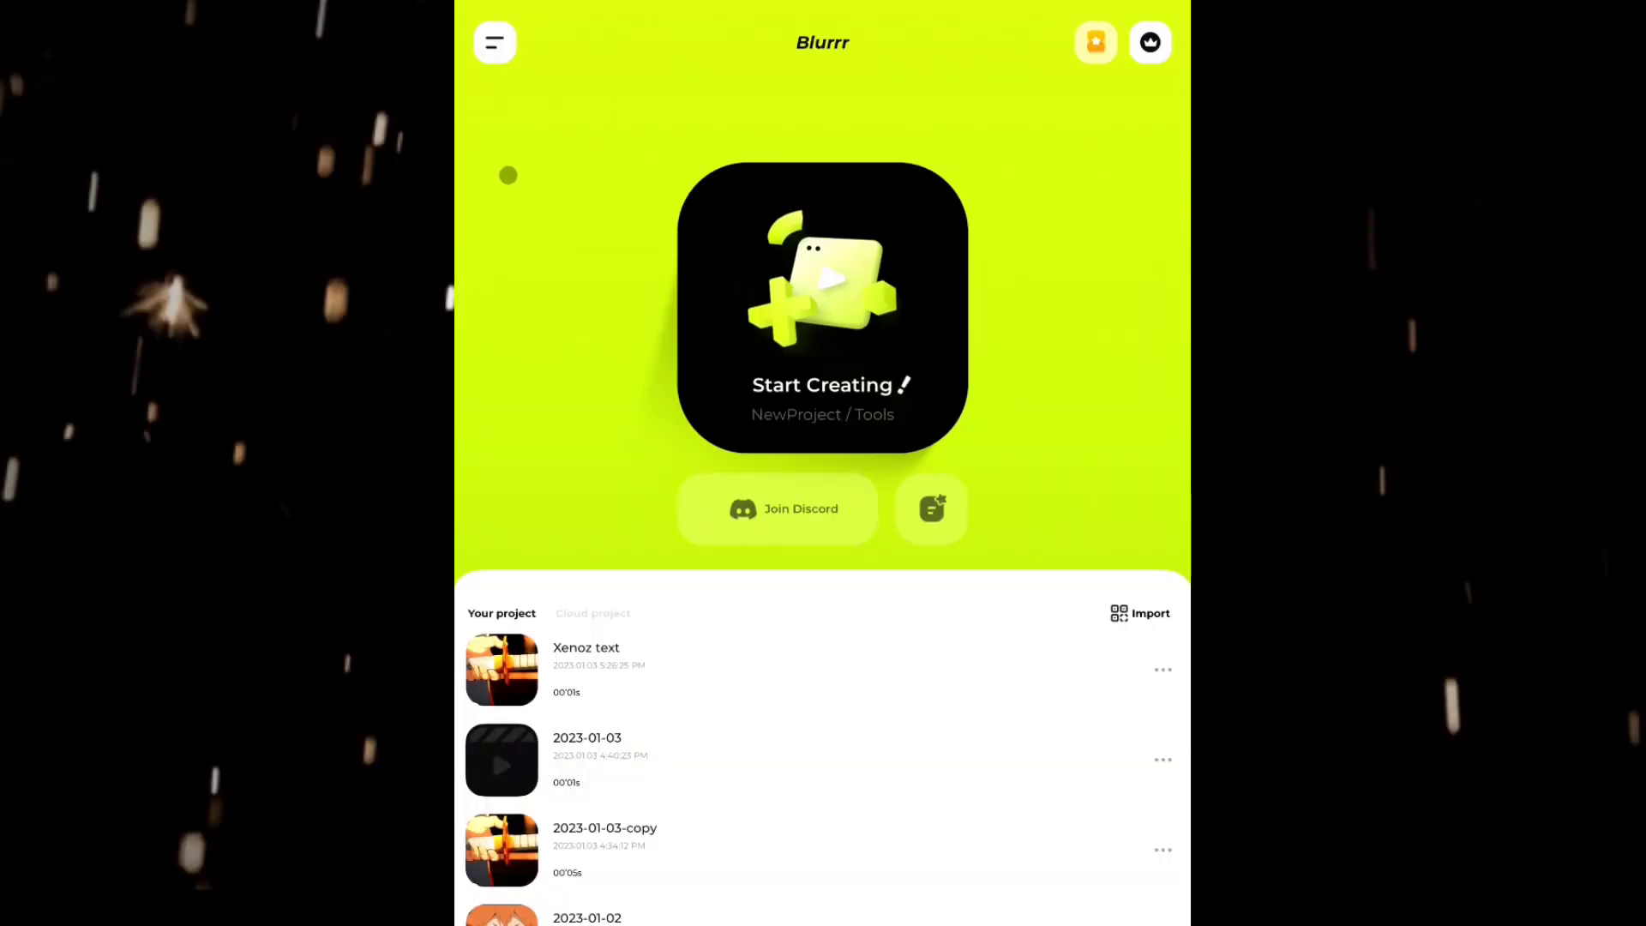
Create an empty project, add a text clip and enter XENOZ as its content
click(822, 306)
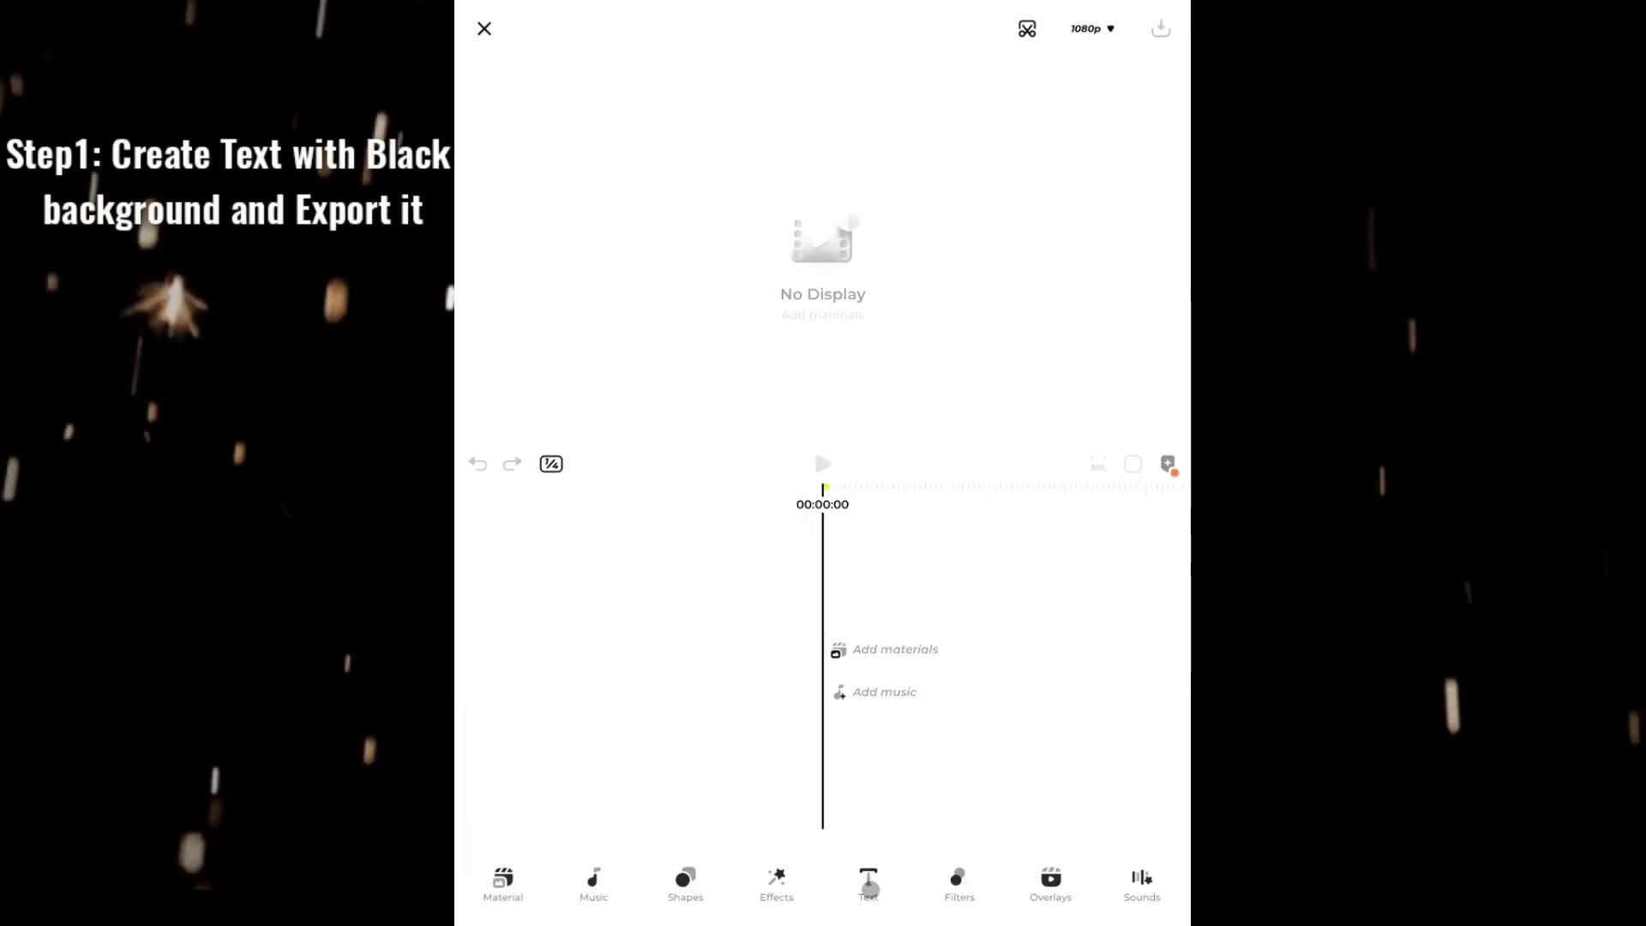
click(868, 885)
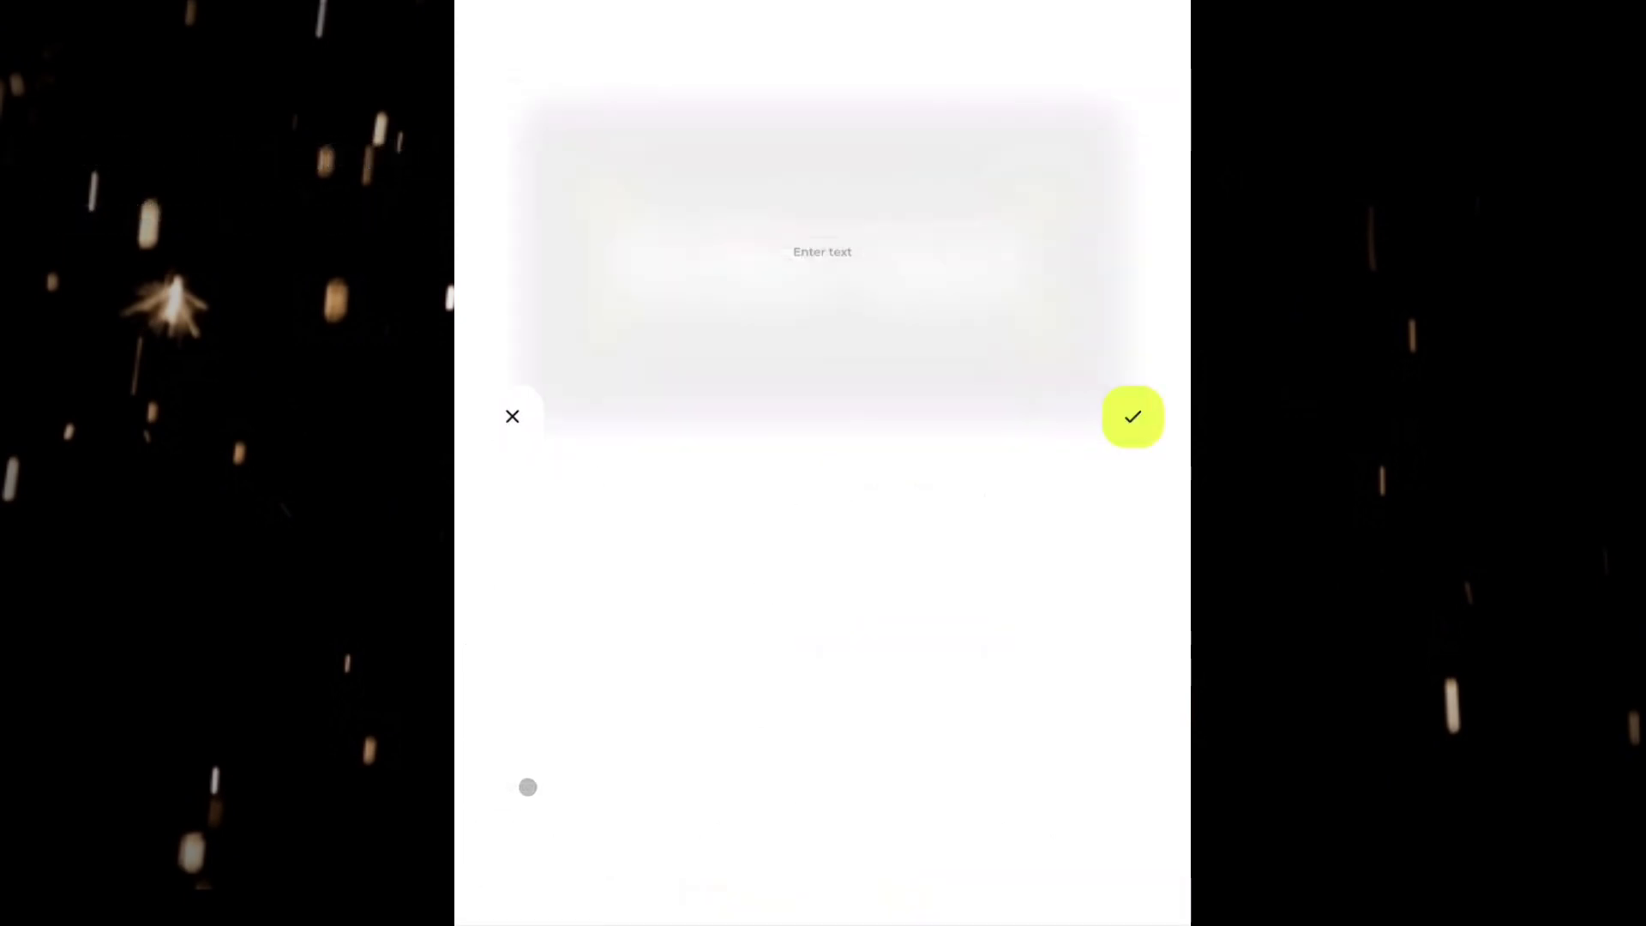
click(821, 252)
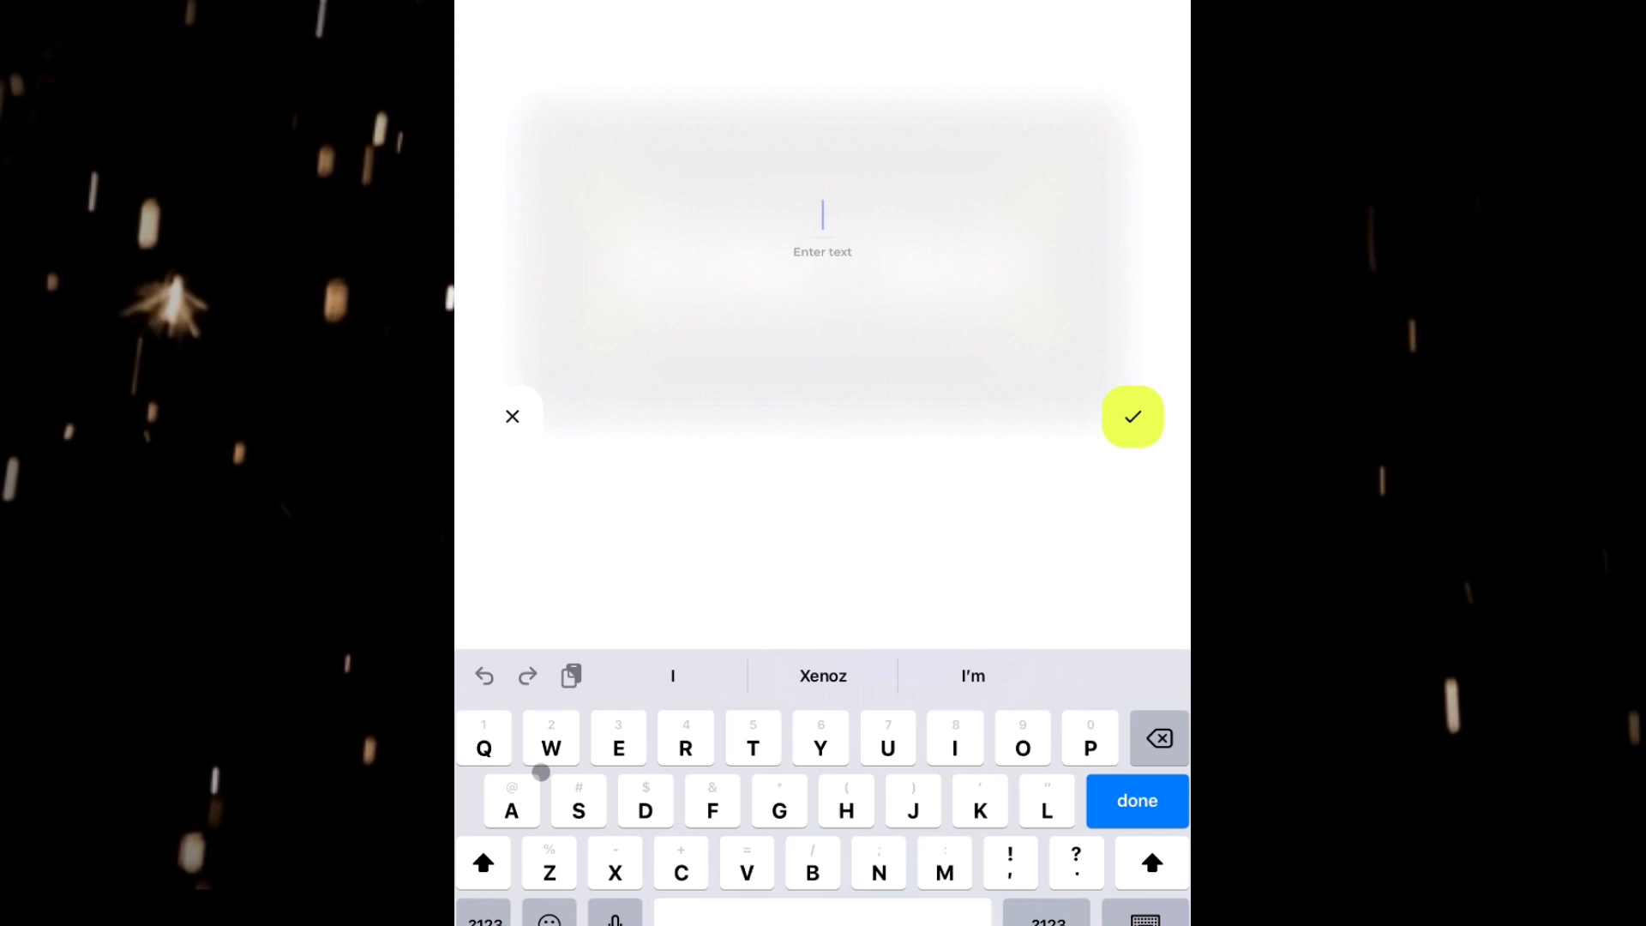
text(E)
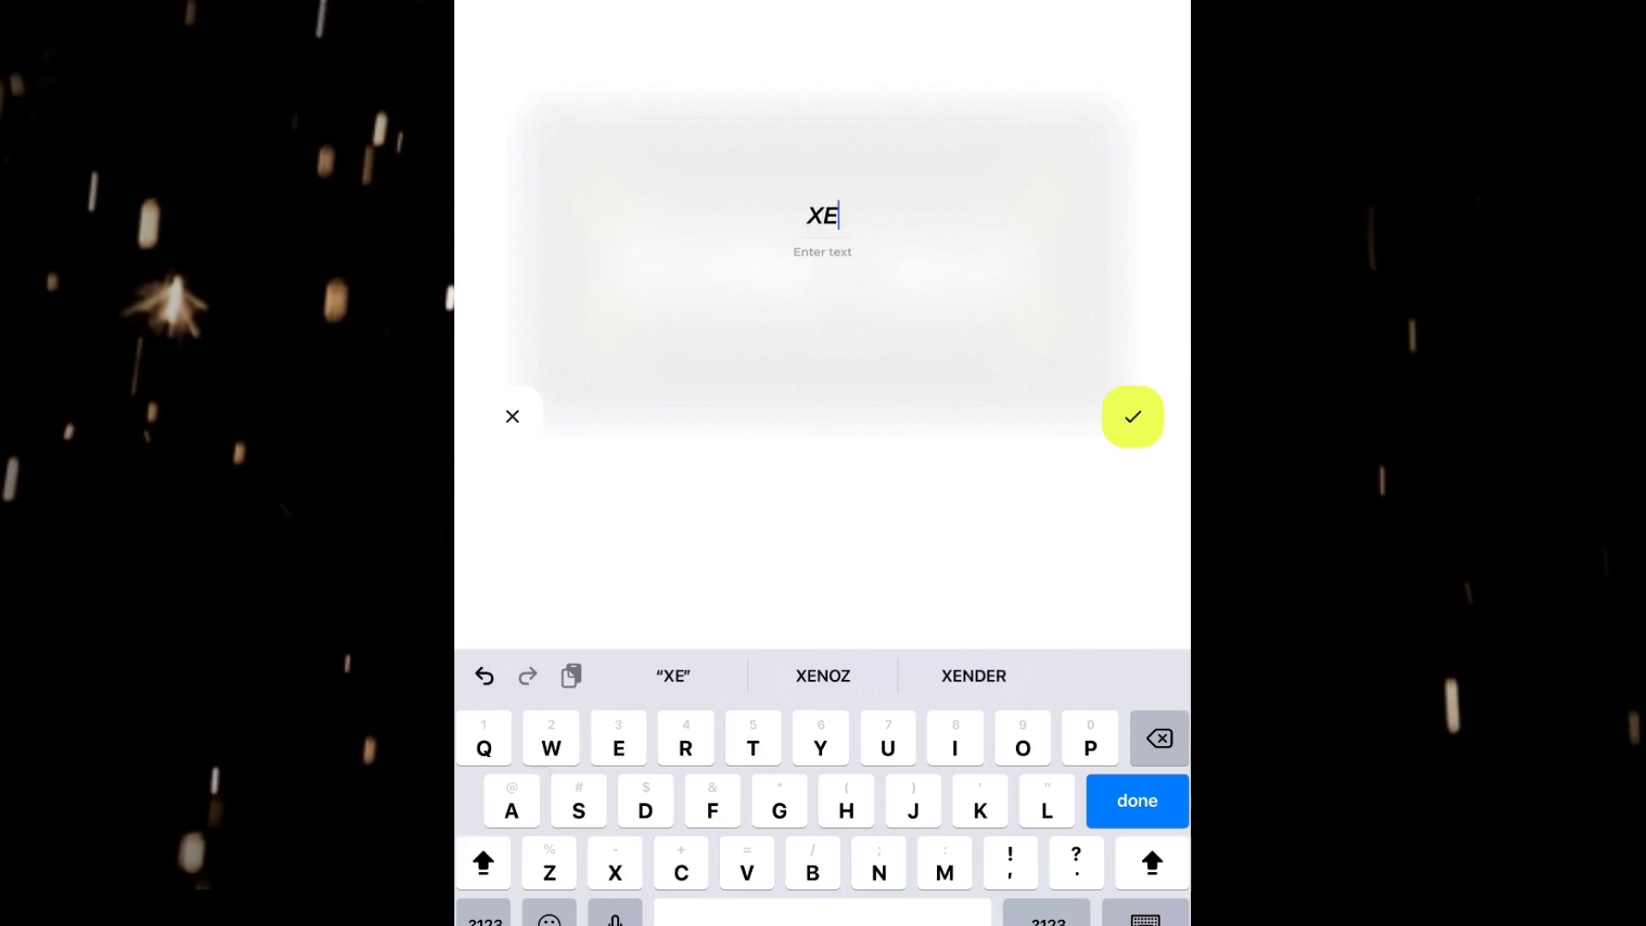
click(822, 676)
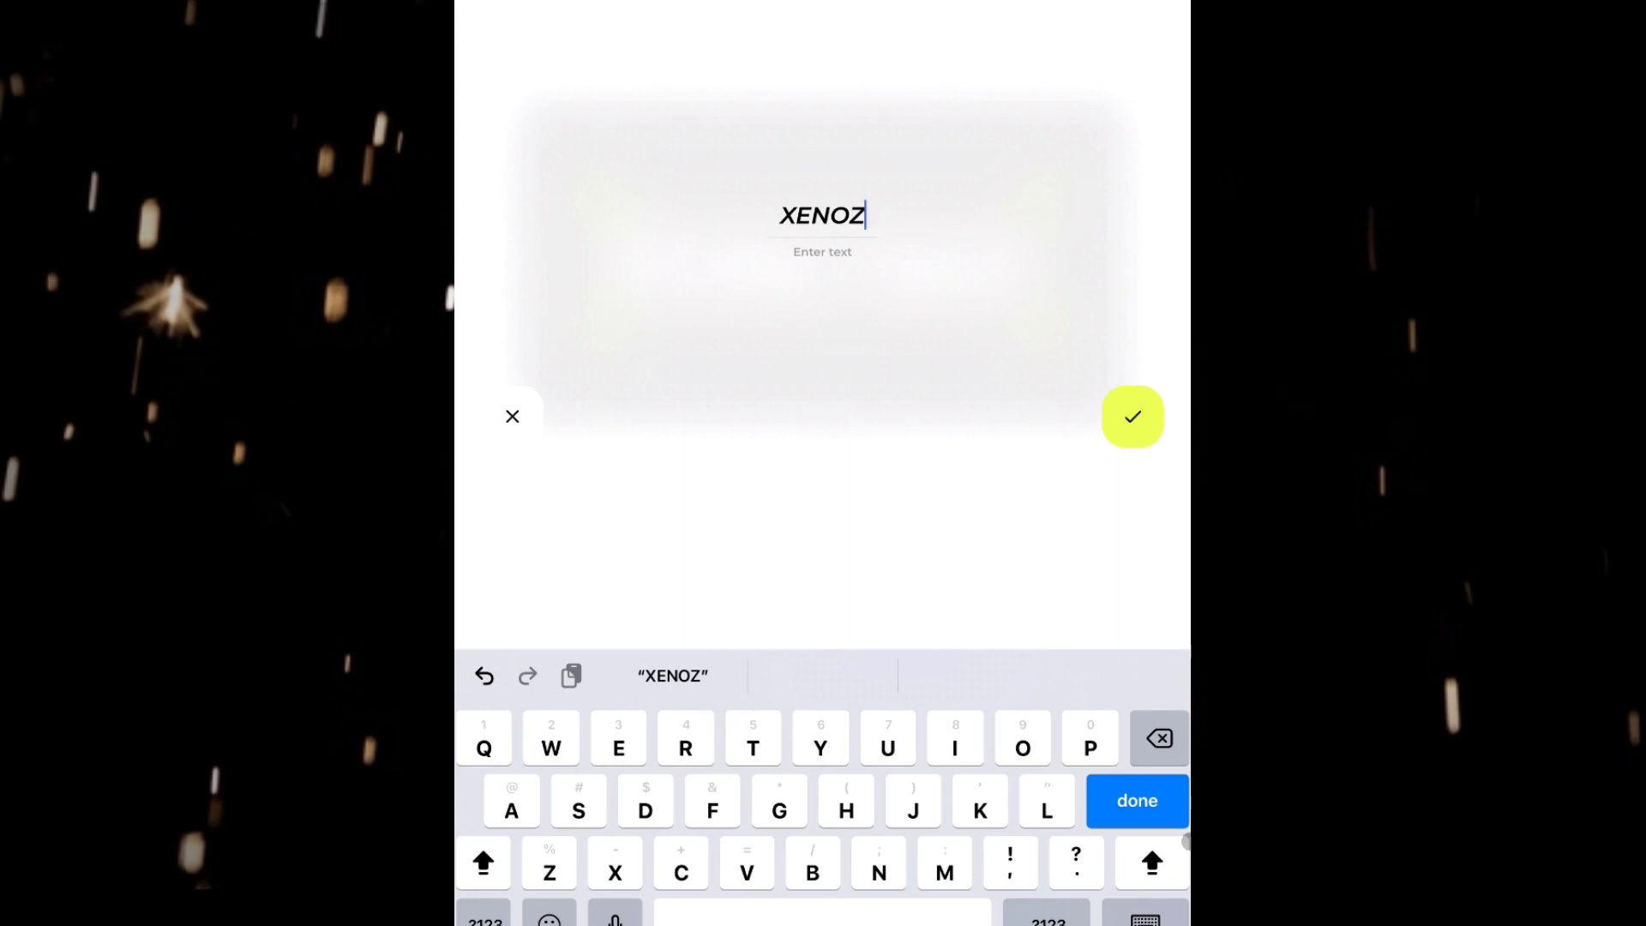
Confirm XENOZ and switch its font from Grifter to a rough brush-style font
click(1132, 415)
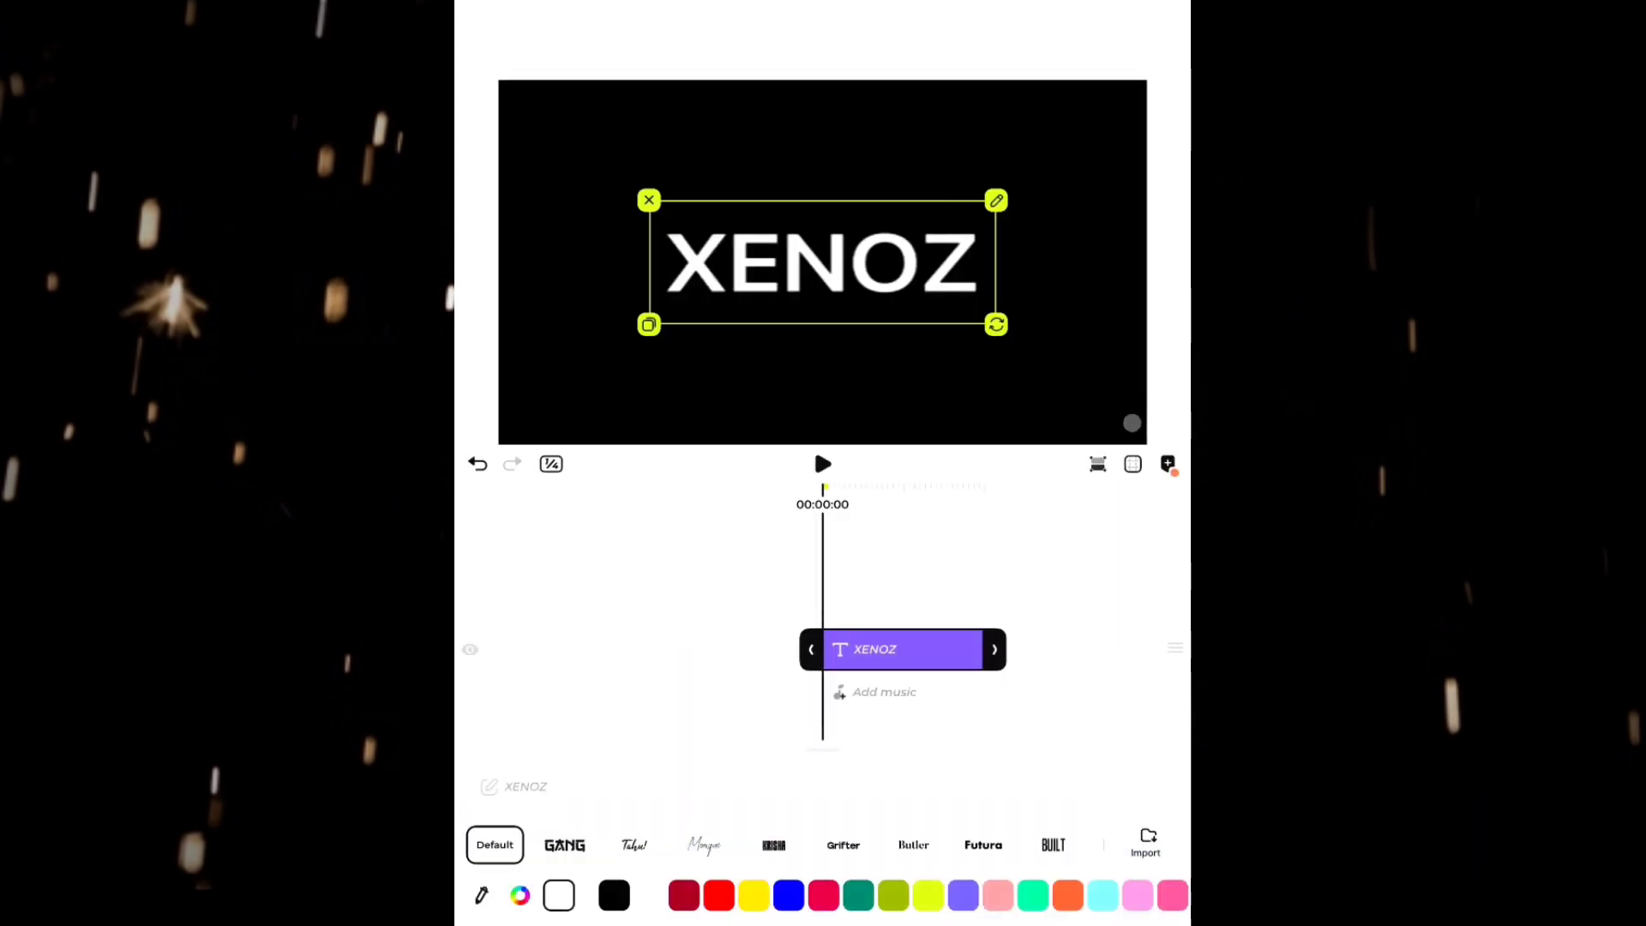
click(842, 844)
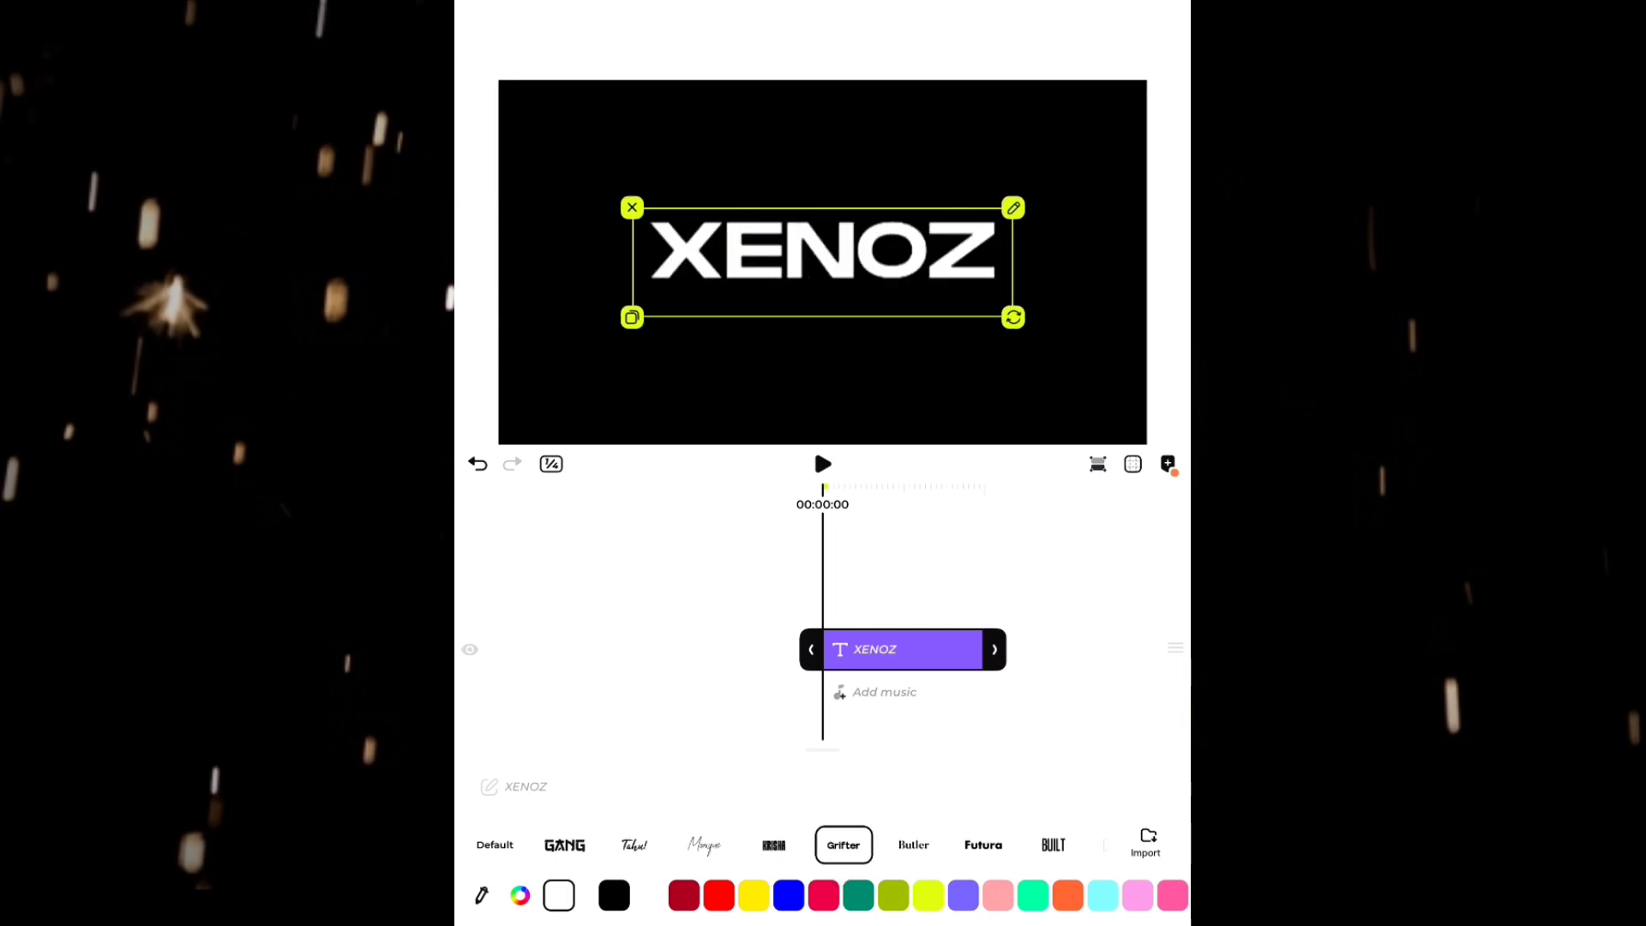
scroll(right, 3)
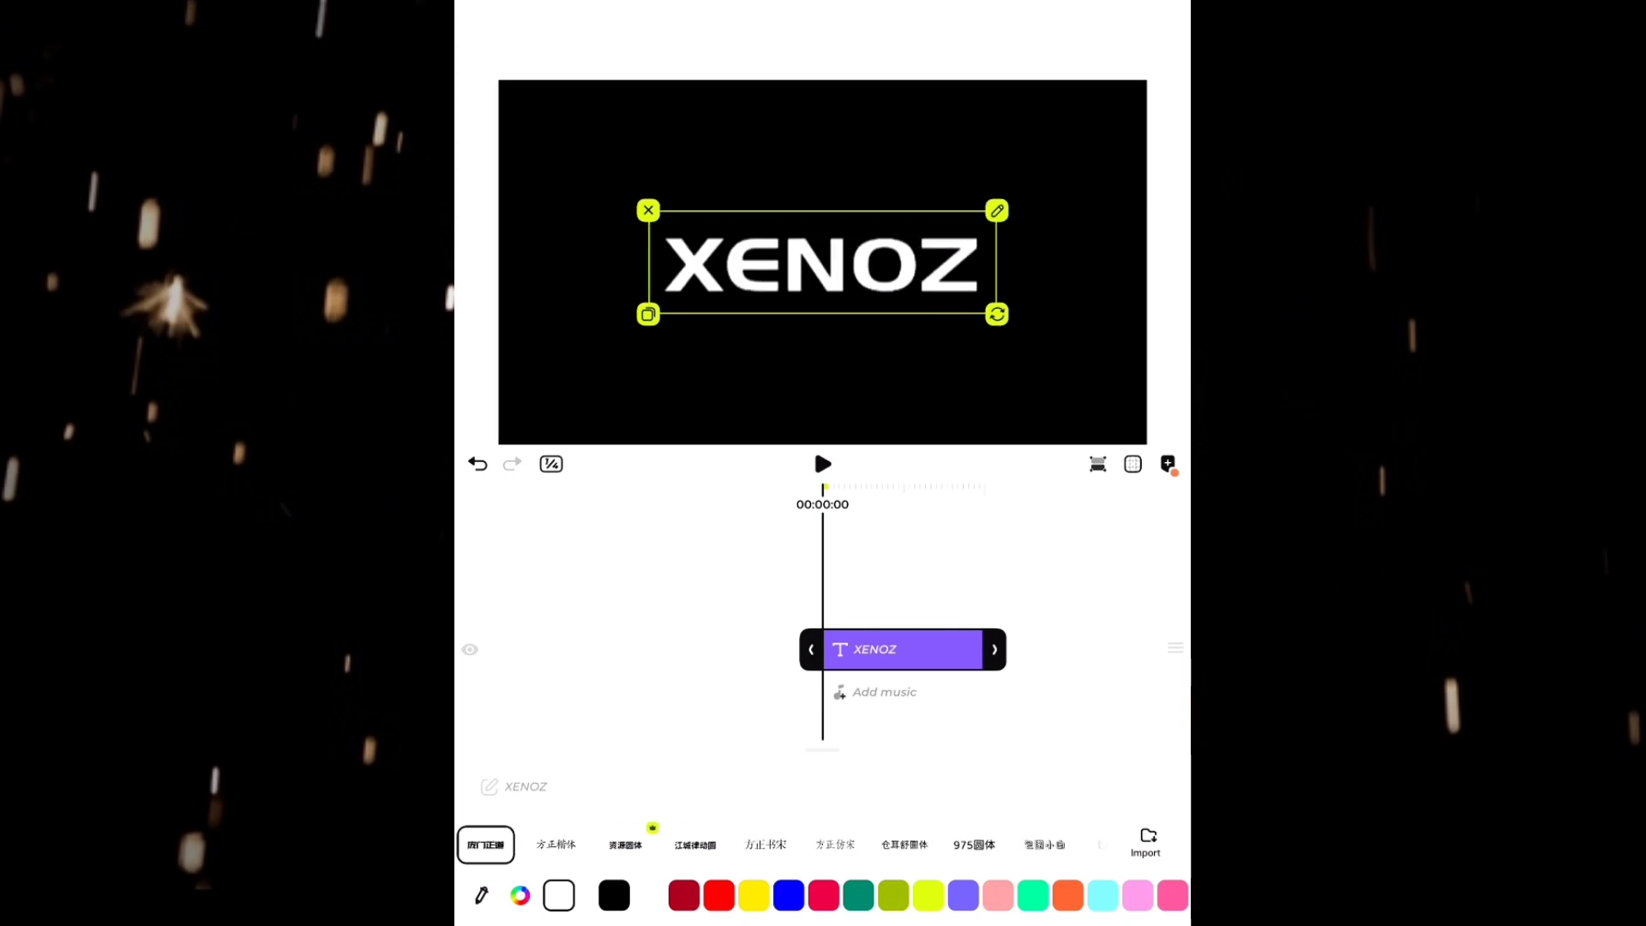
click(974, 845)
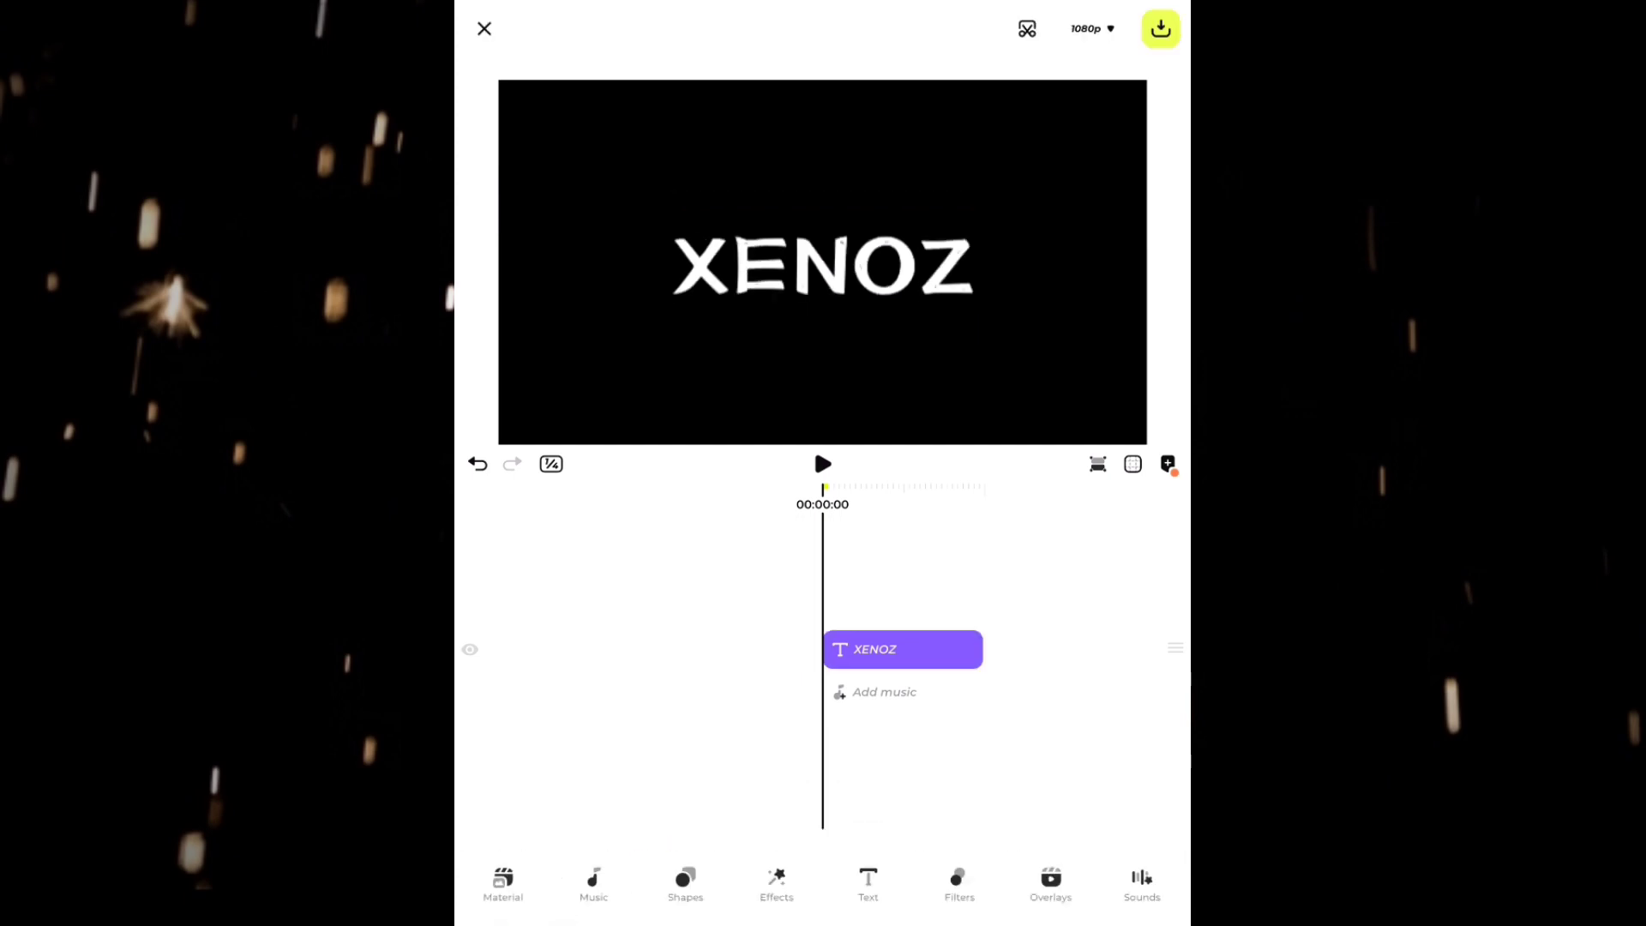
Export the XENOZ-on-black clip as a video and go back to the project list
click(900, 649)
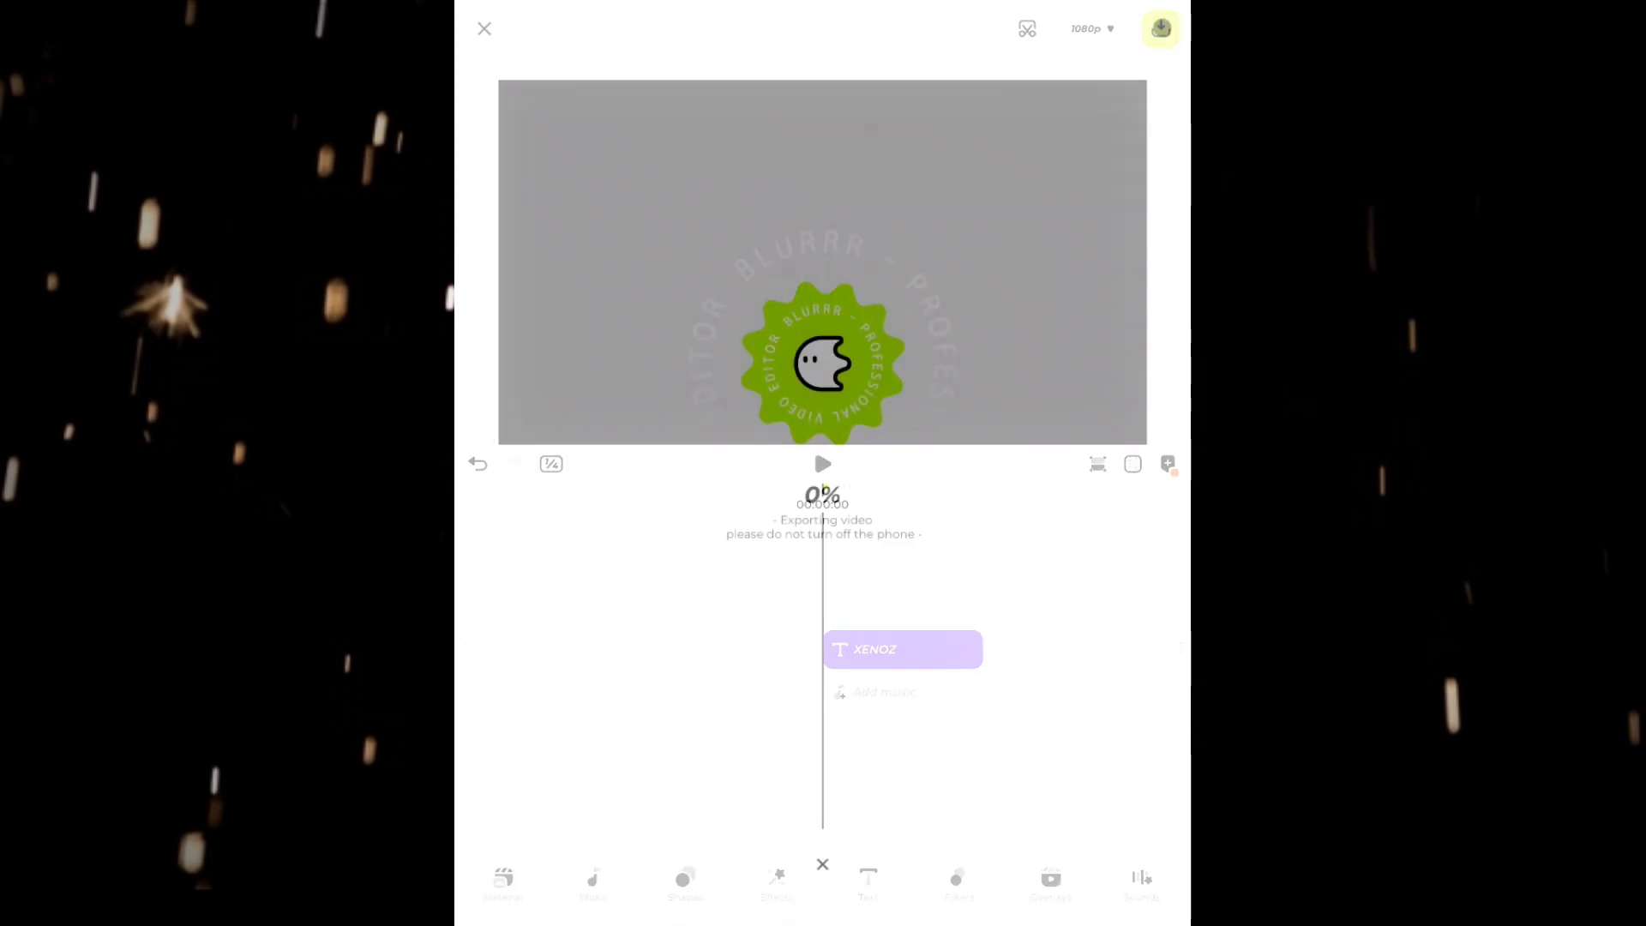
click(484, 29)
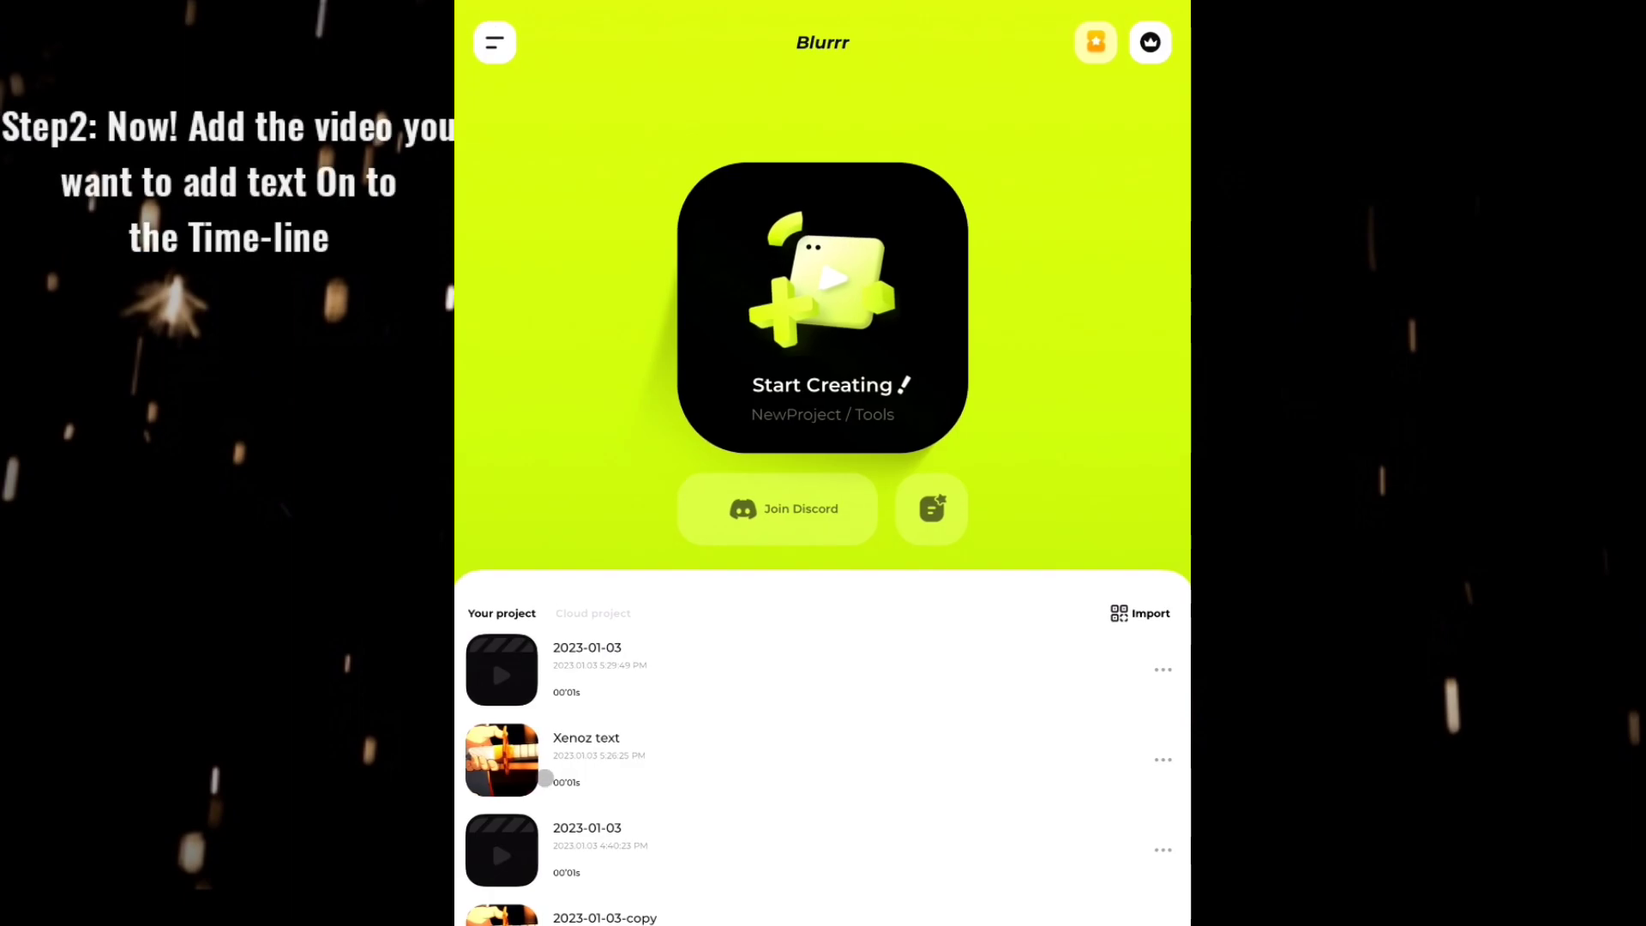
Reopen the anime project, preview it and bring up the album for new material
click(821, 305)
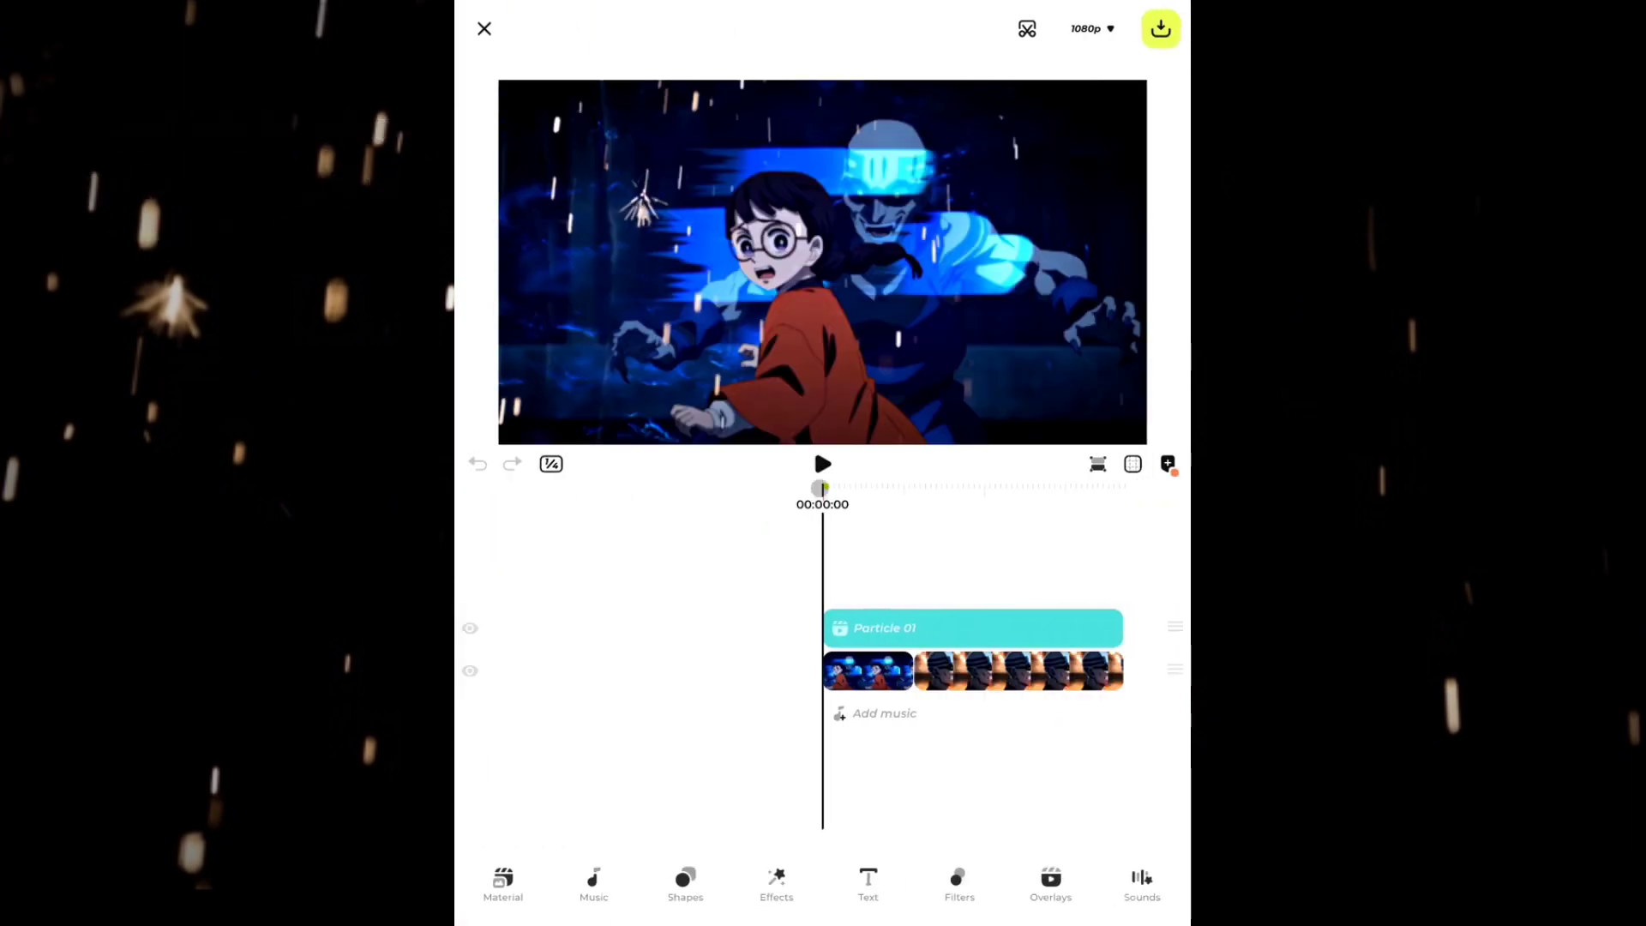
click(822, 465)
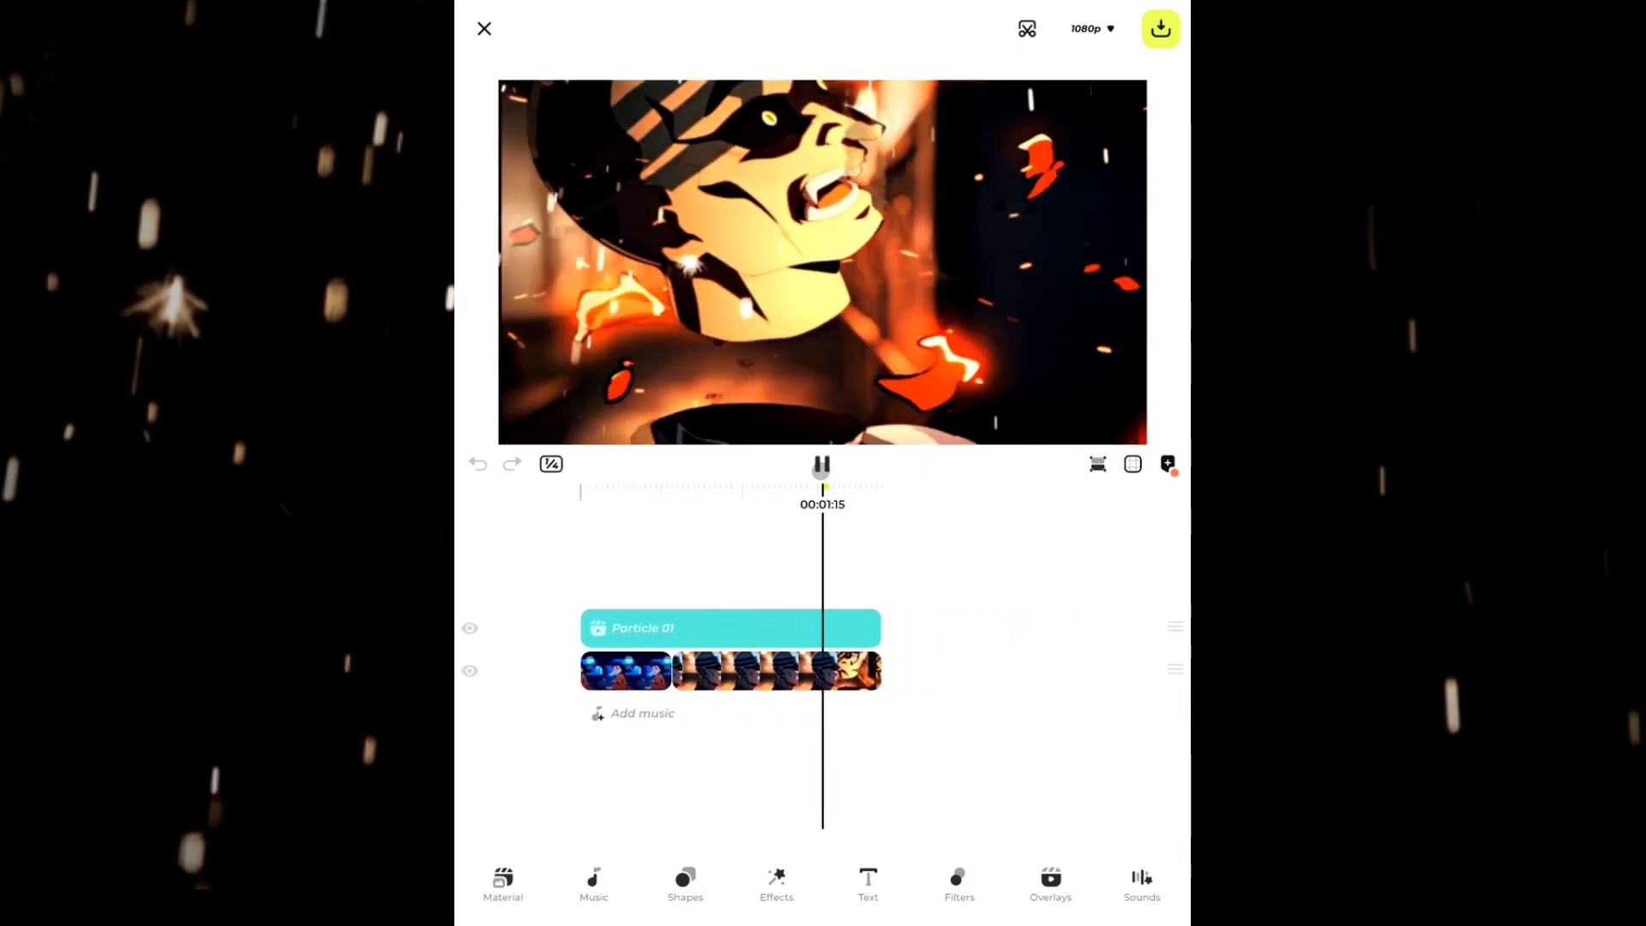
click(822, 465)
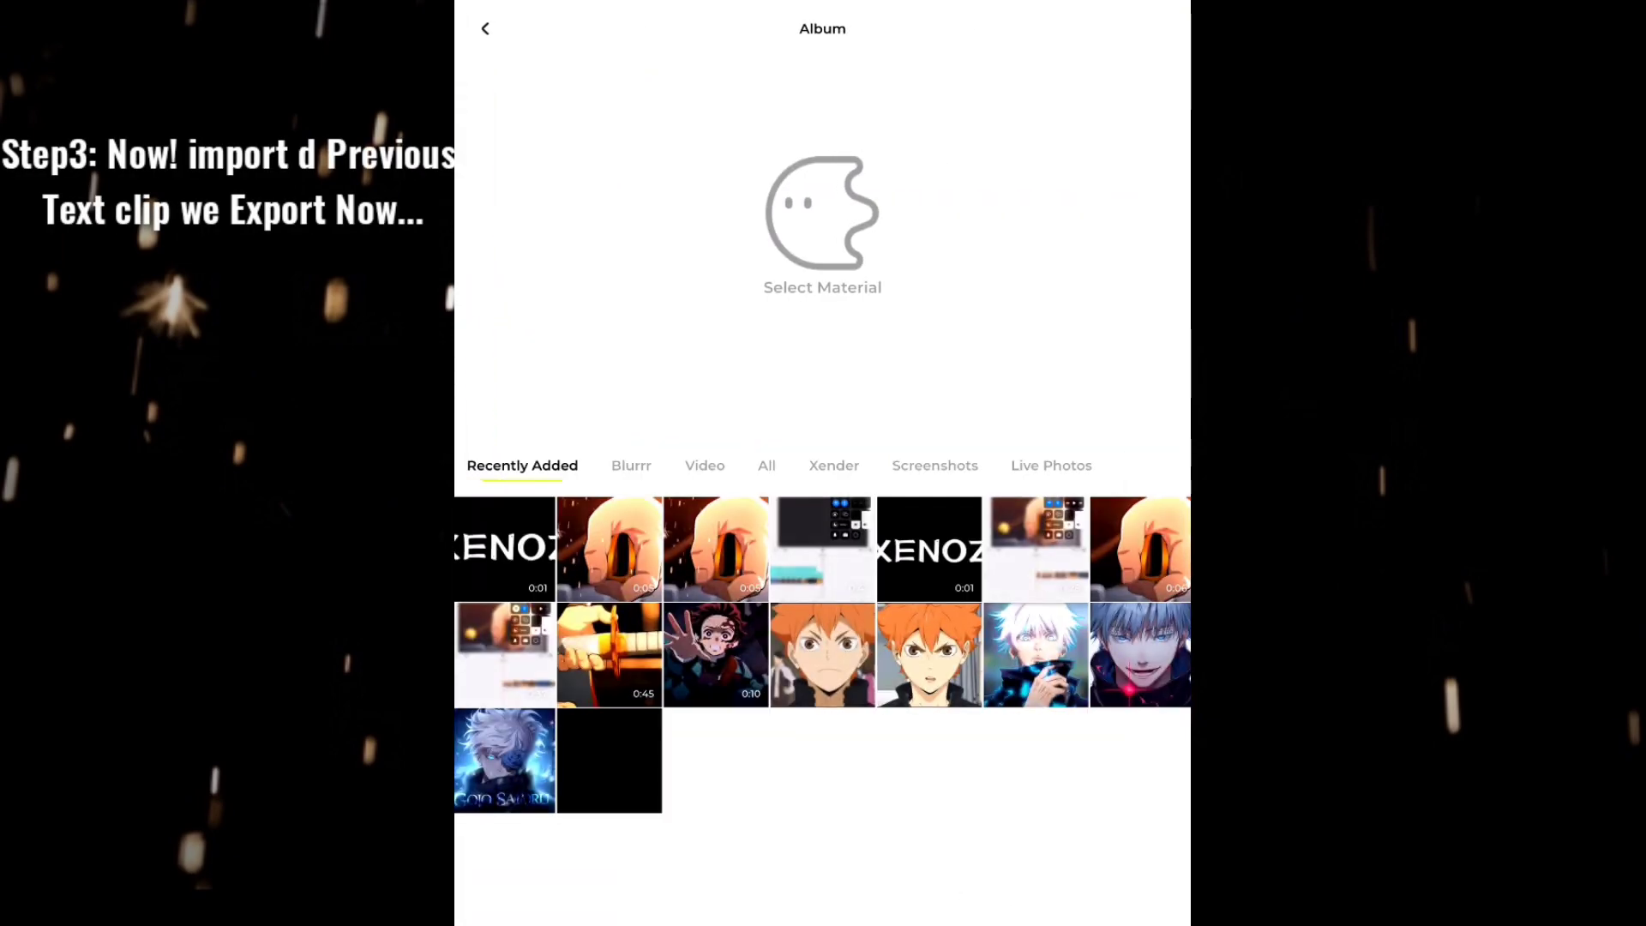
Import the exported XENOZ video from Recently Added as a layer above the anime
click(502, 549)
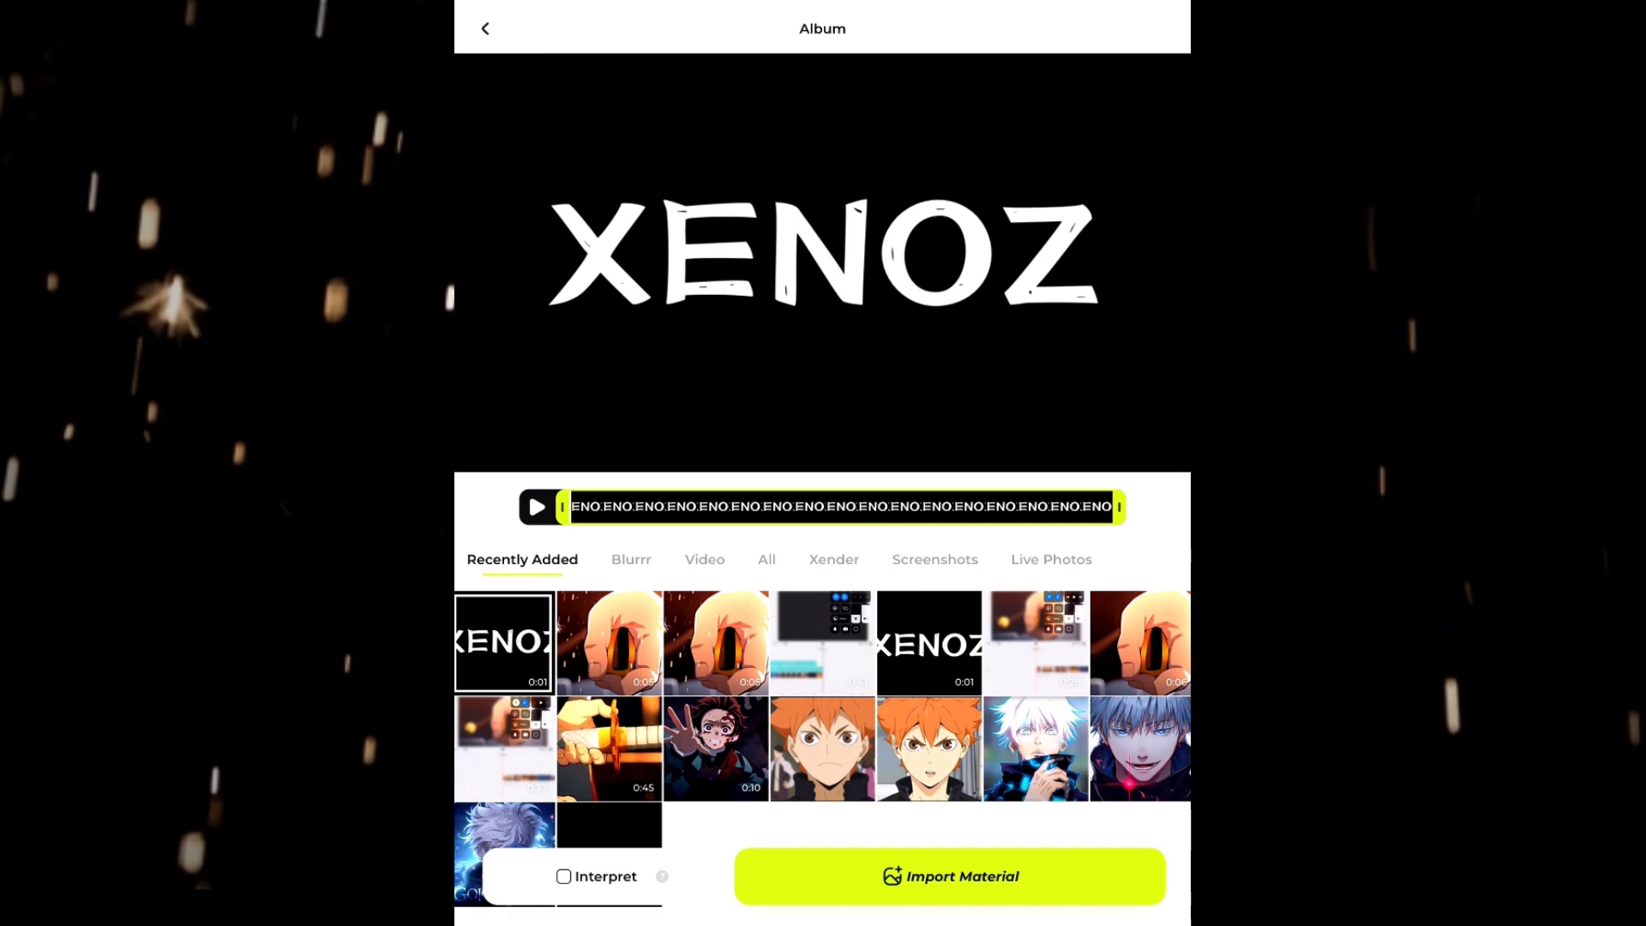
click(948, 877)
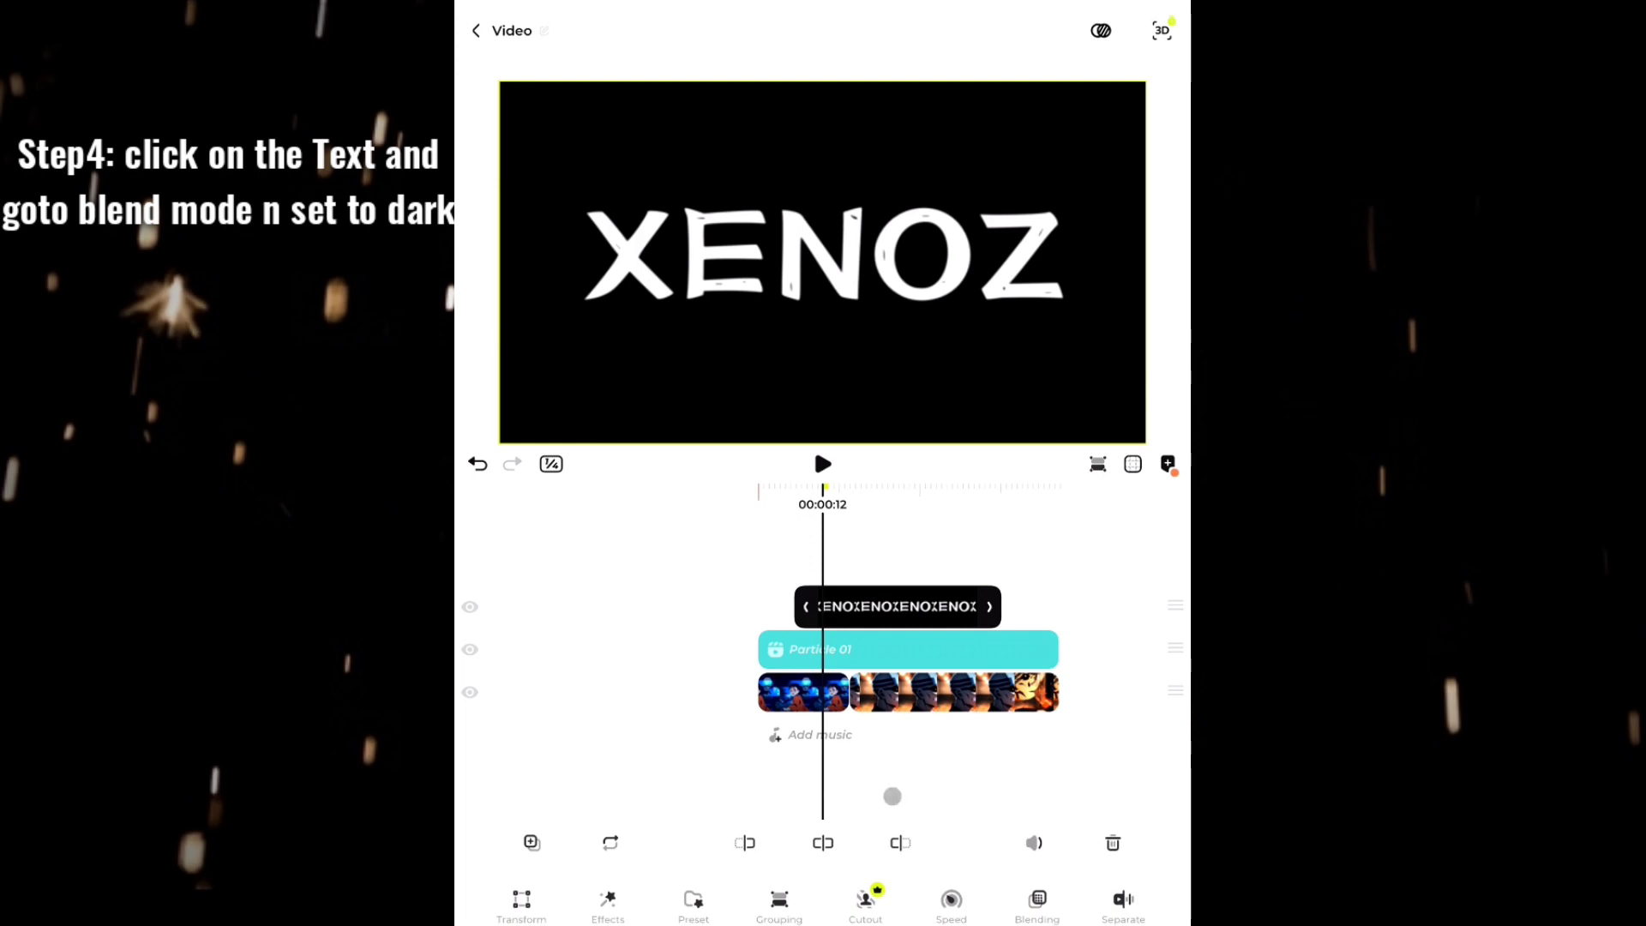
Set the XENOZ clip's blending to Darken so its black background disappears
click(1036, 904)
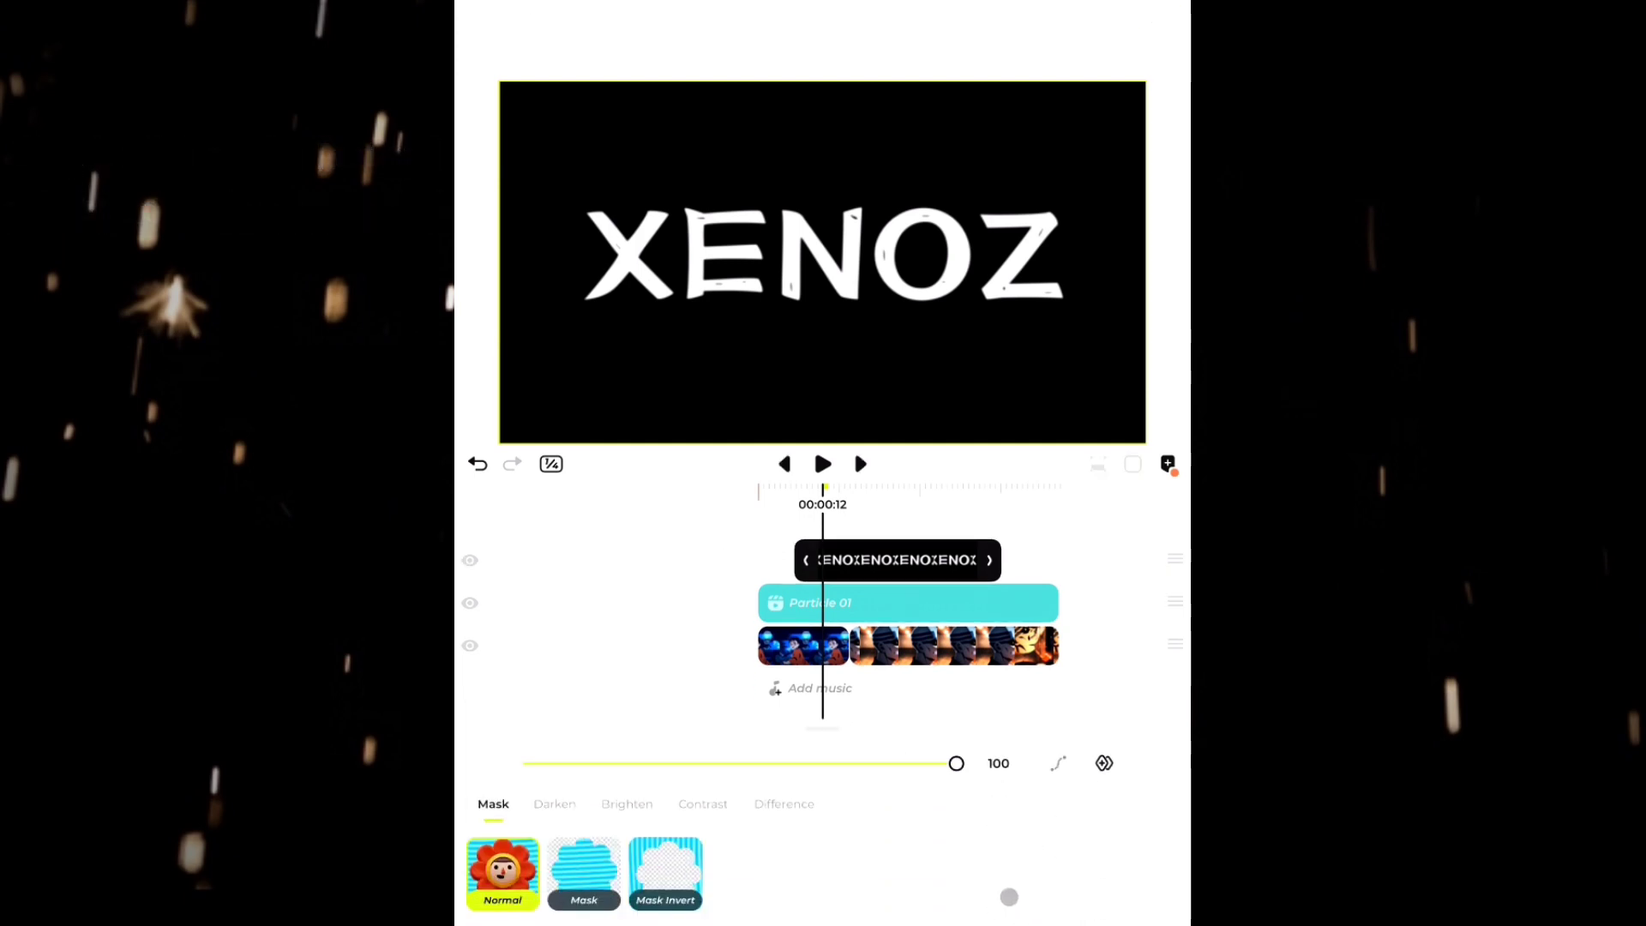
click(554, 805)
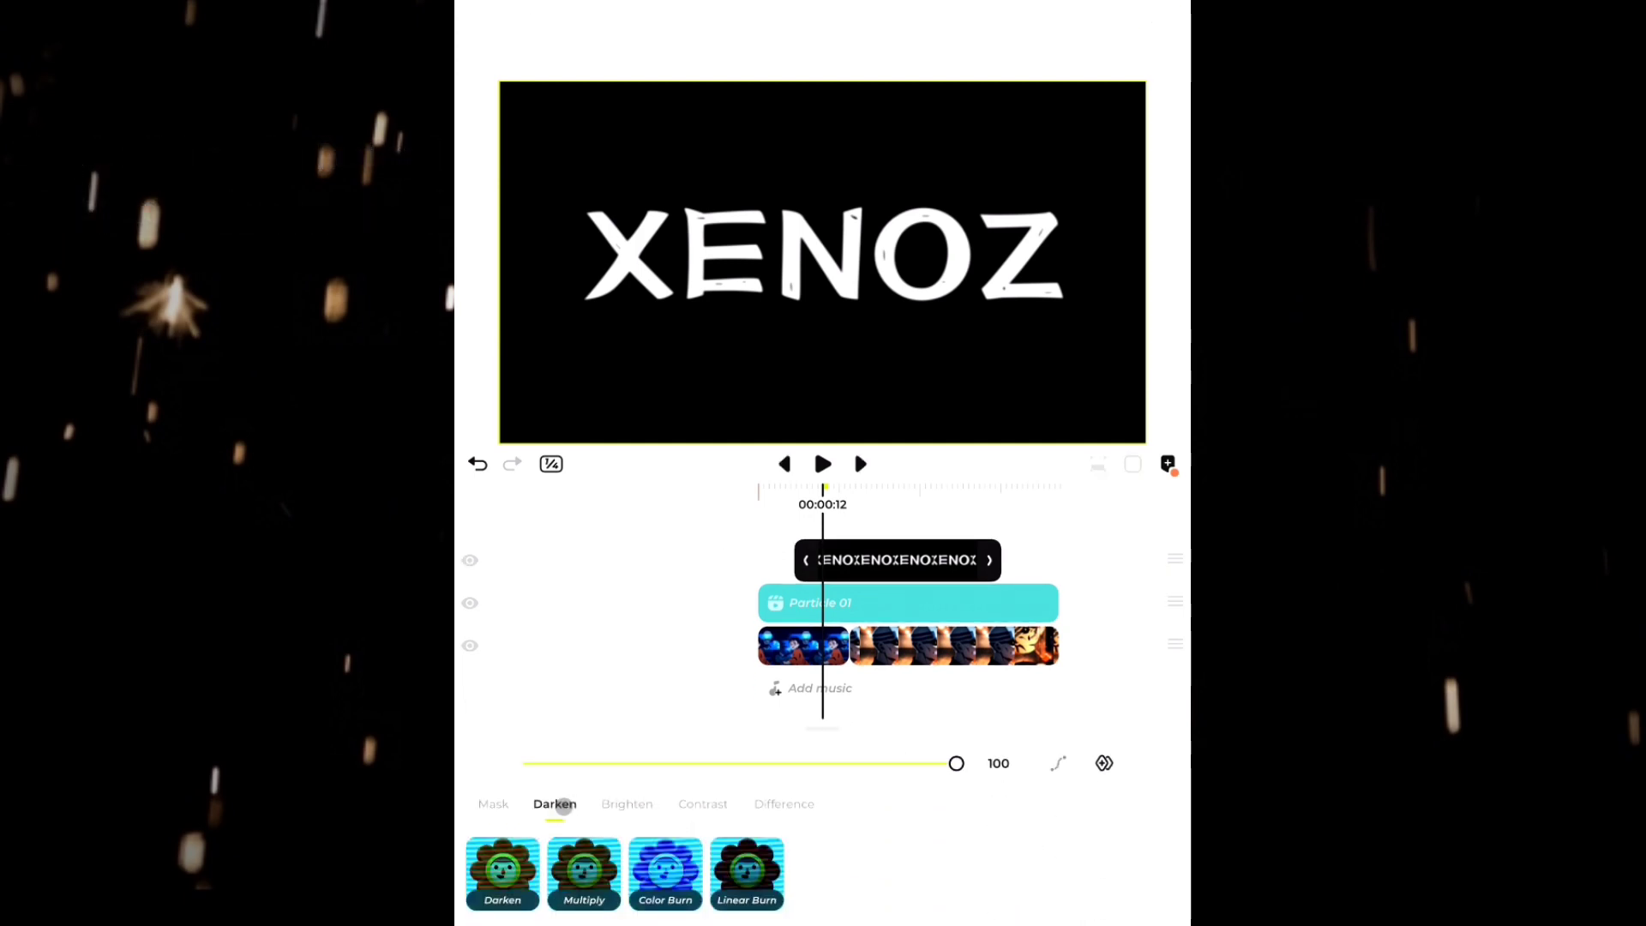
click(503, 873)
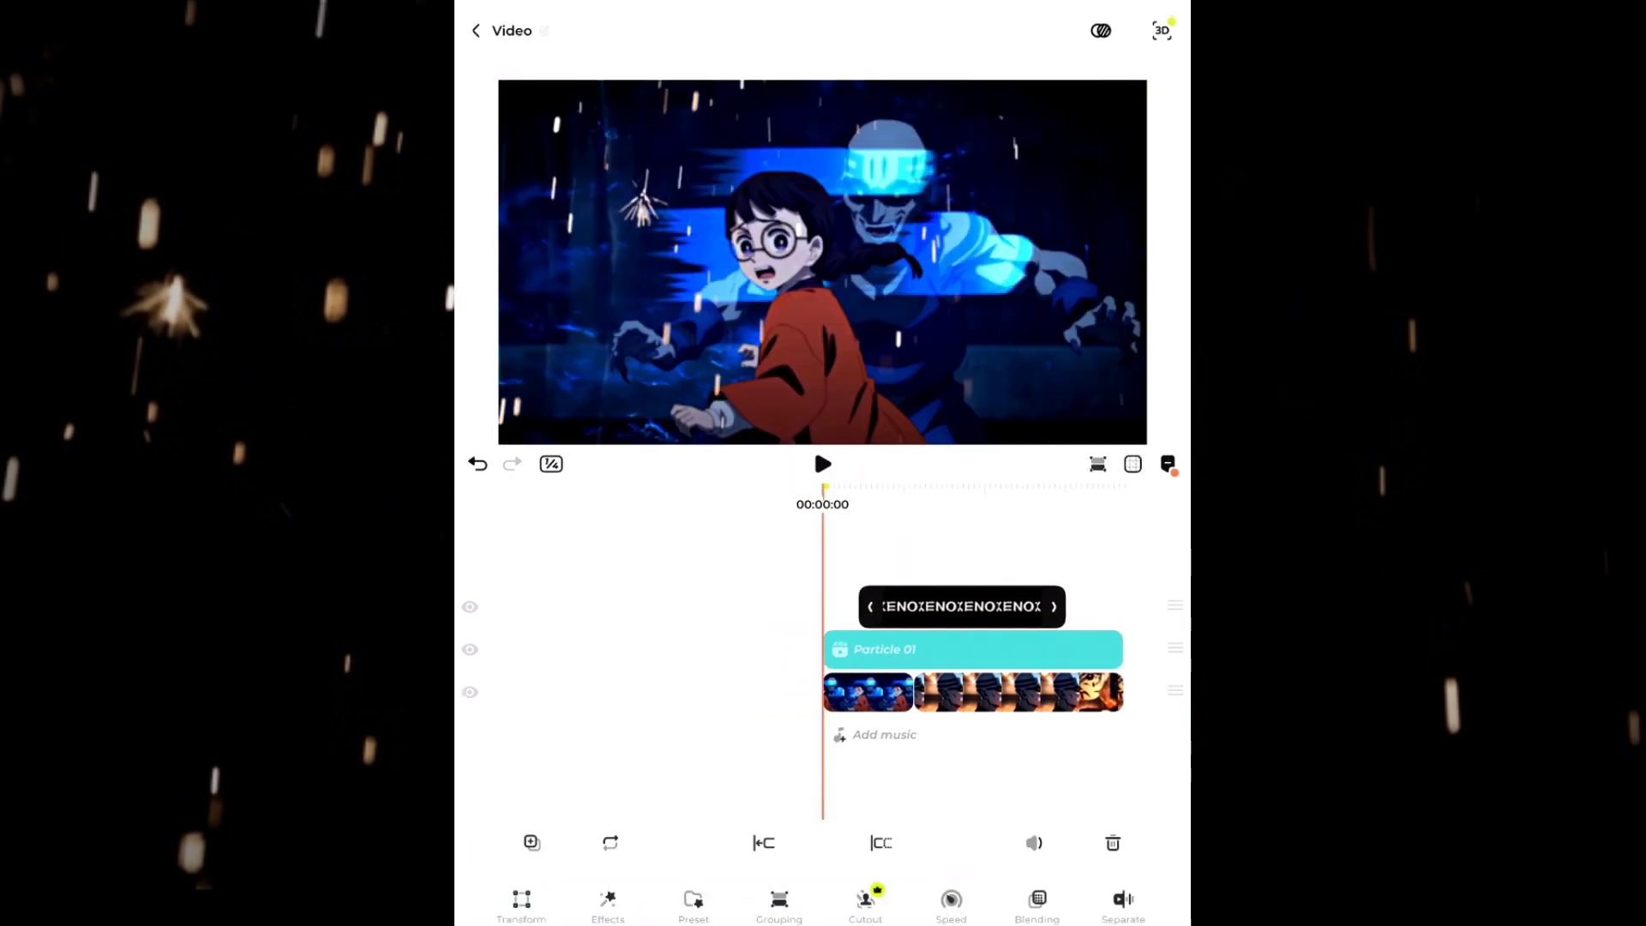
Replay the anime showing through the letters, then export the finished composite
click(821, 463)
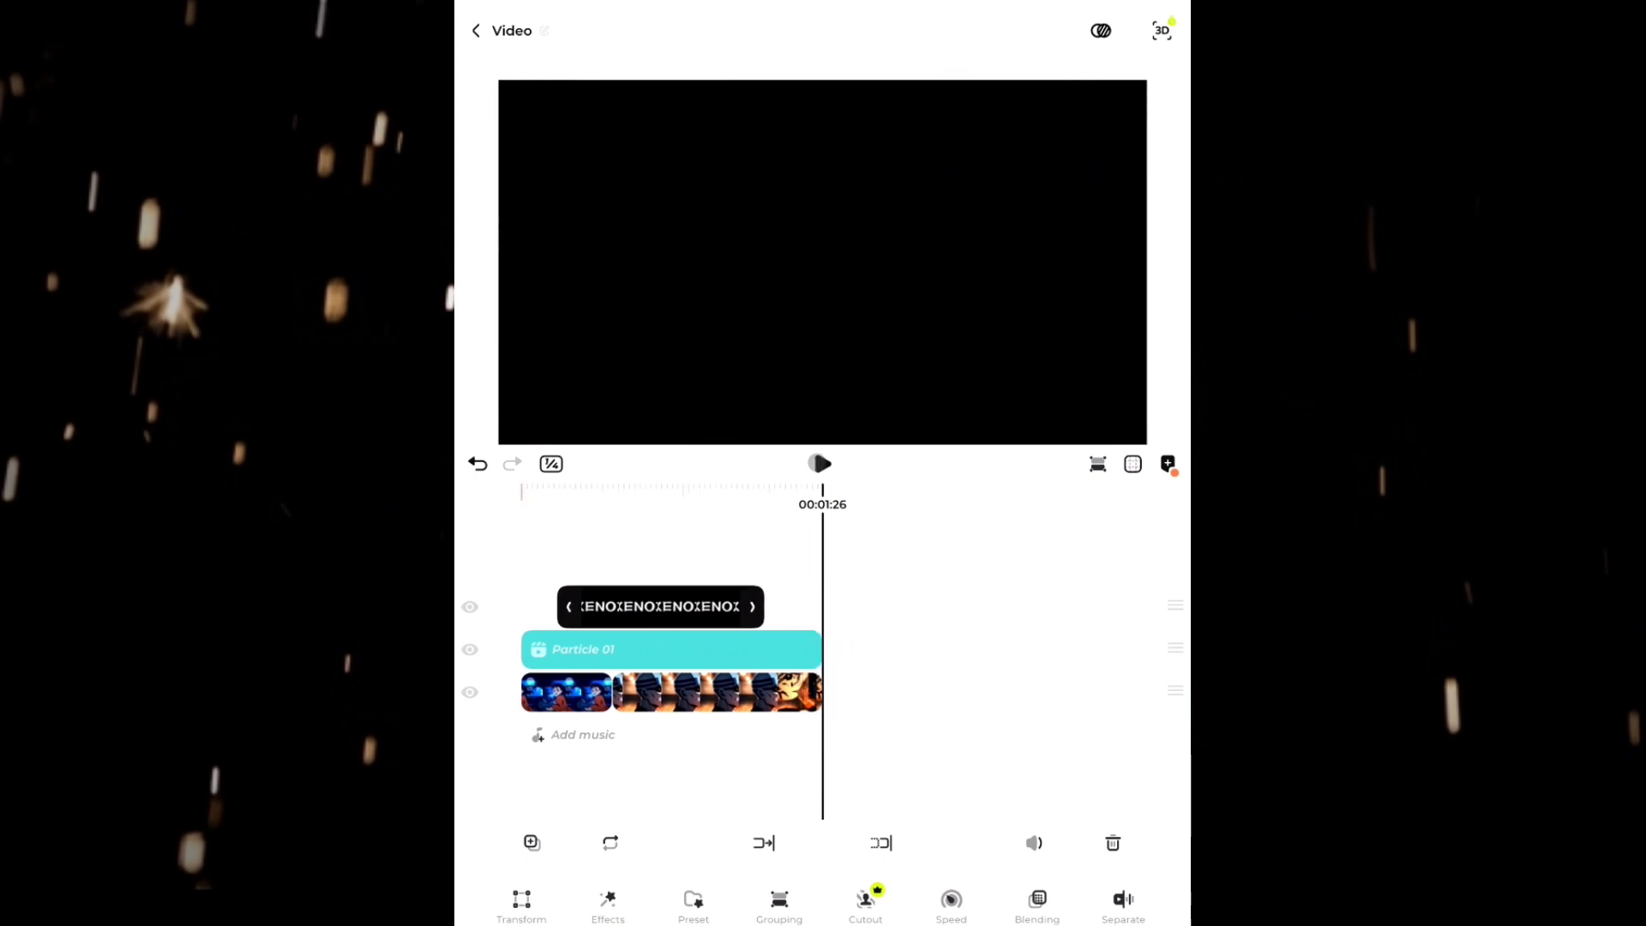
click(819, 464)
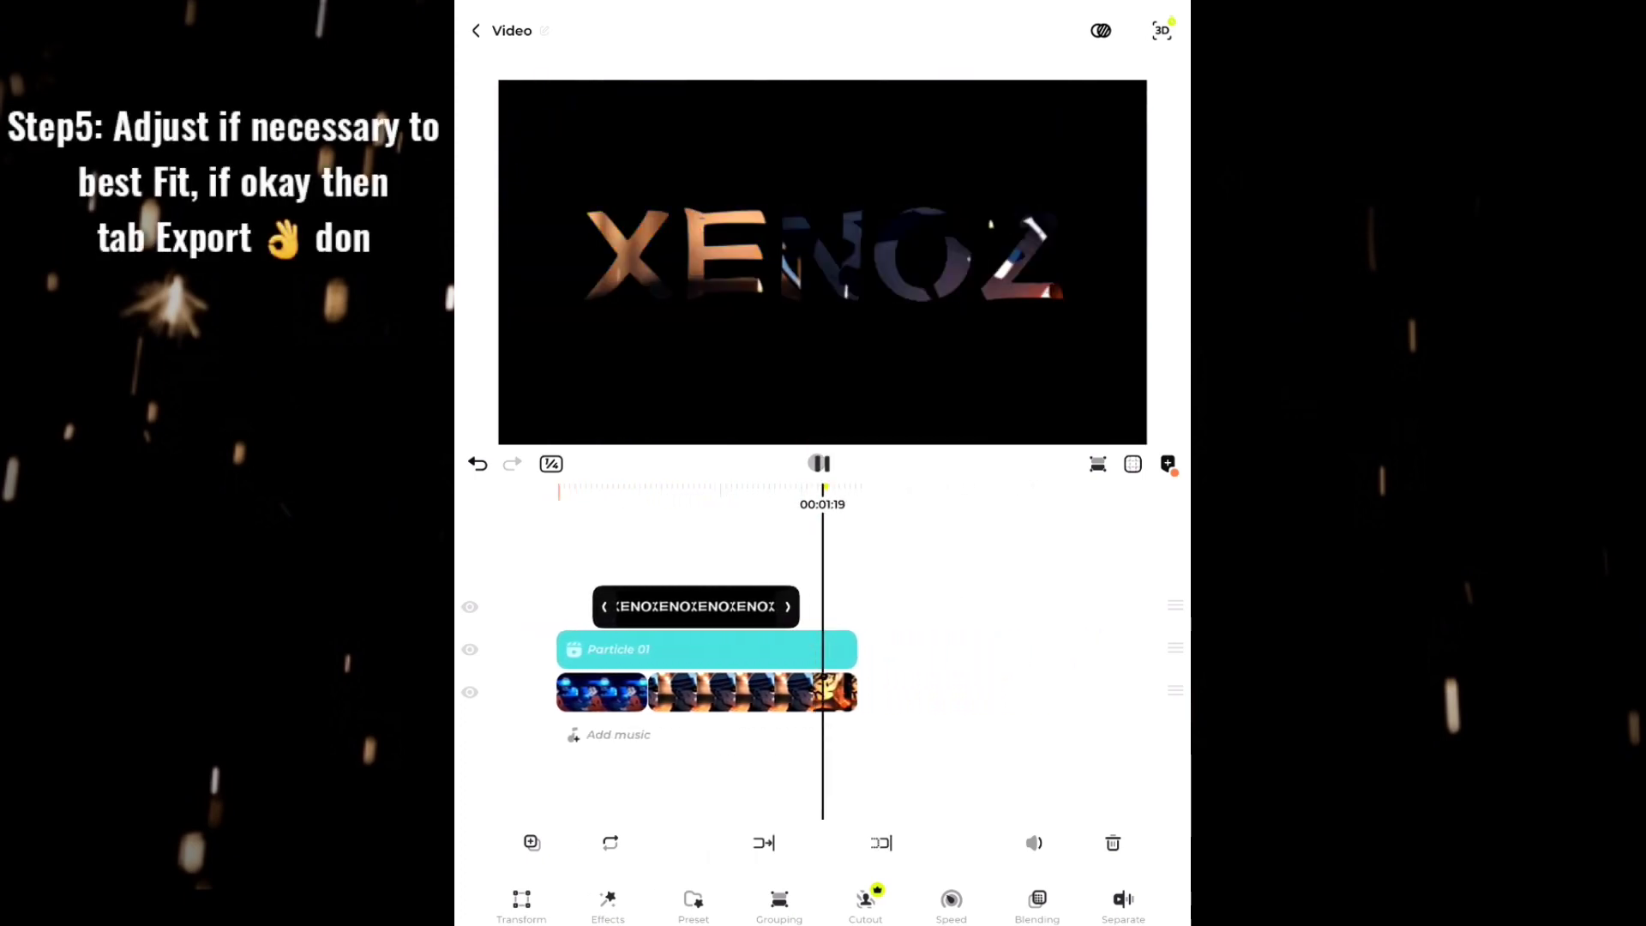
click(822, 465)
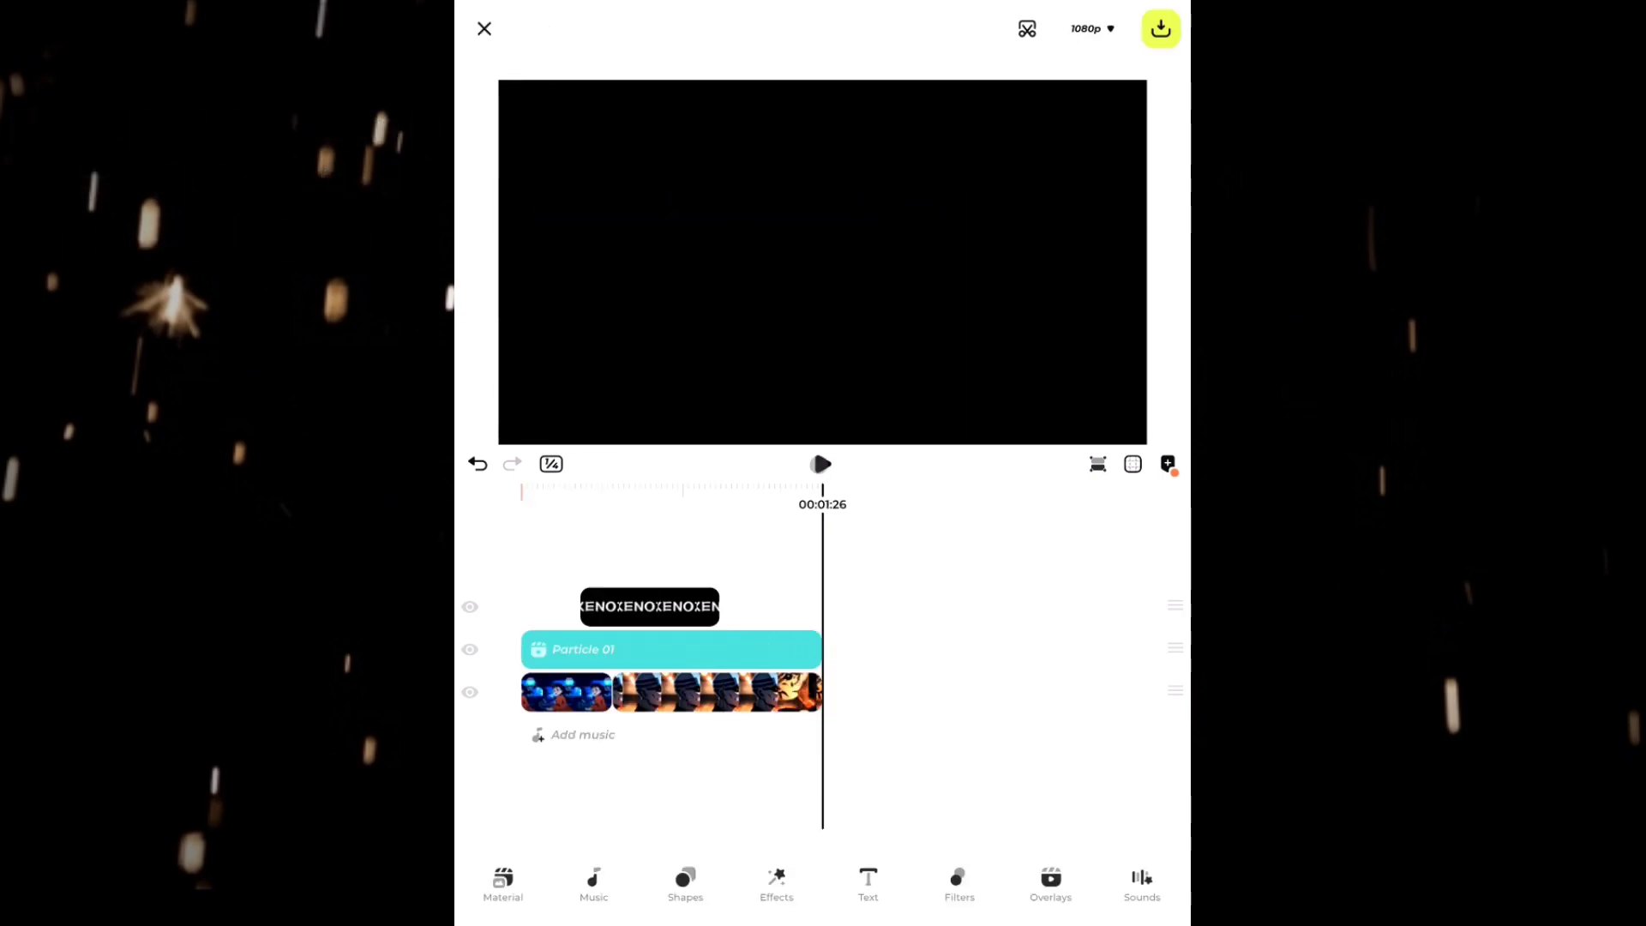
click(1161, 29)
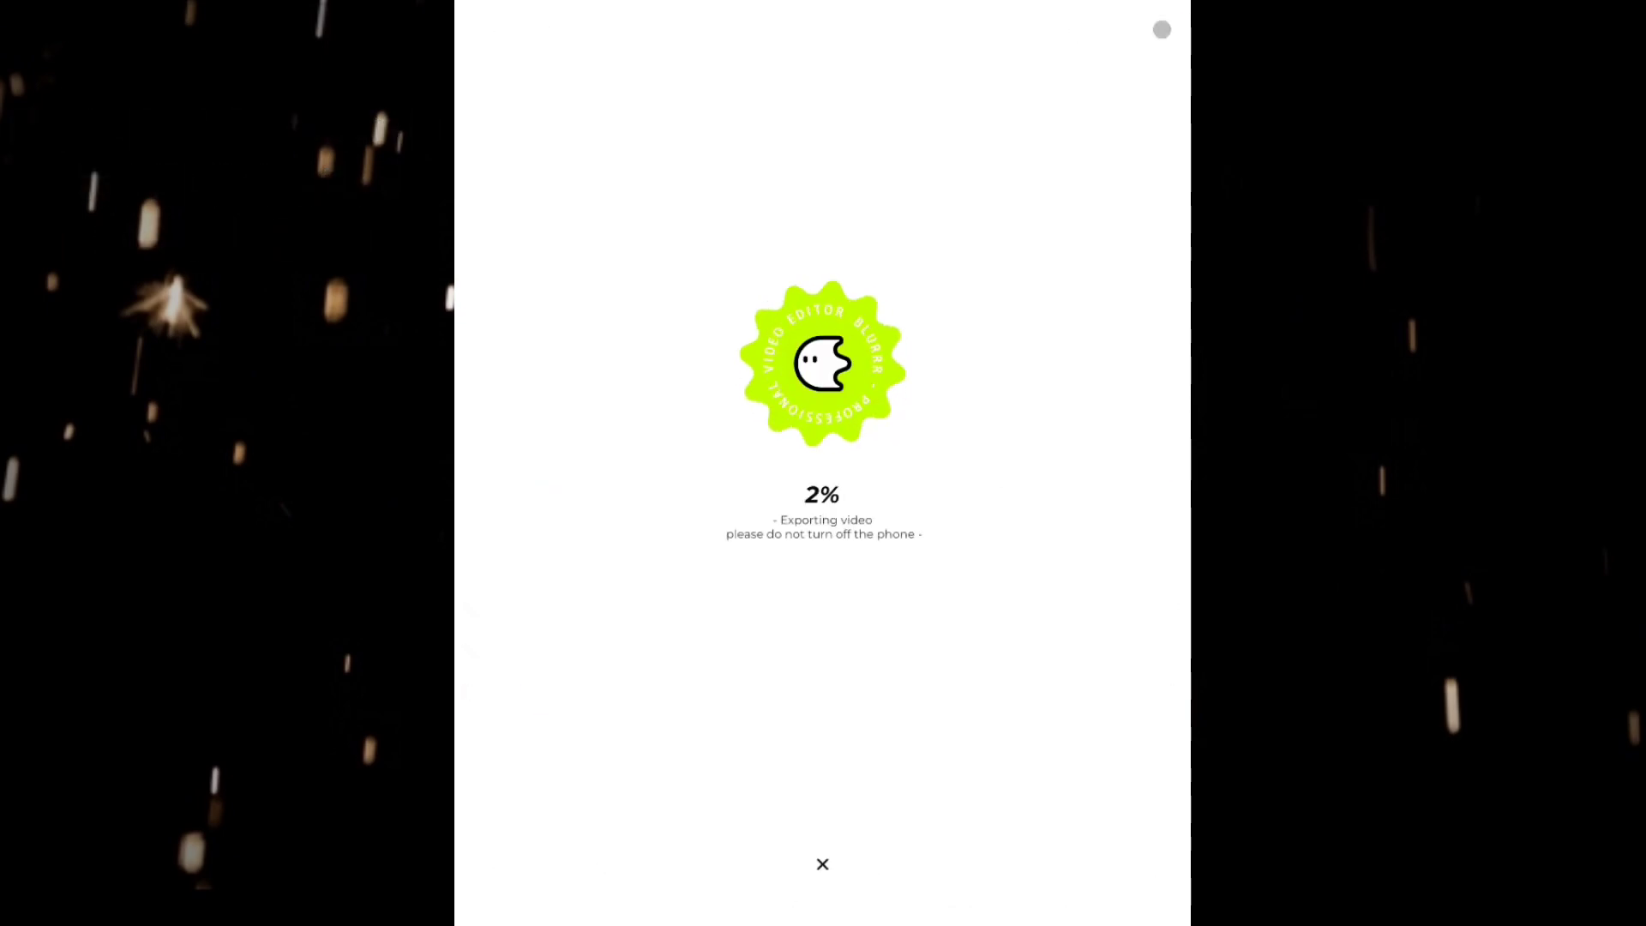